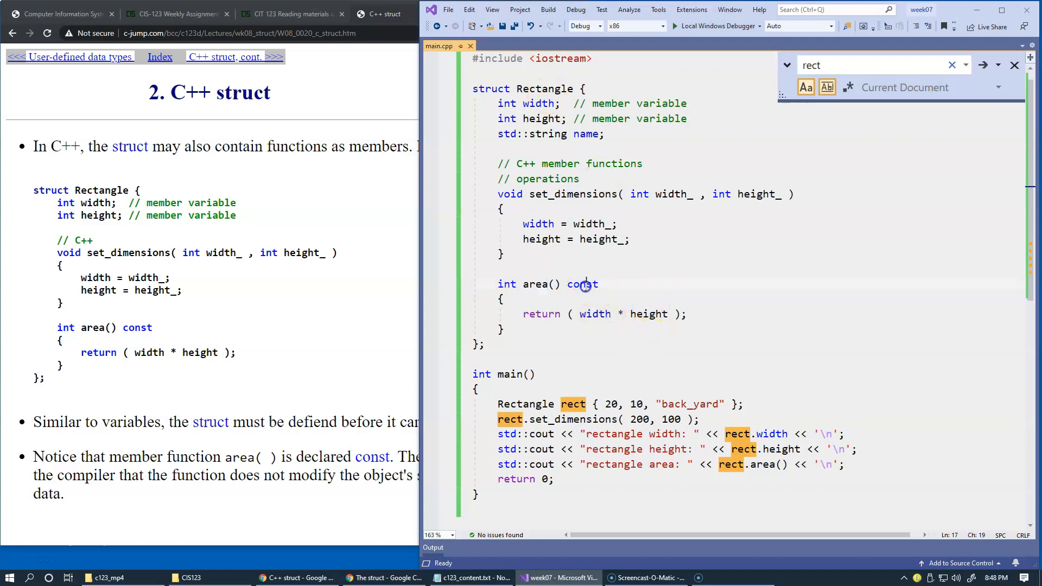
Step: Highlight the const keyword, width and name member while explaining the area() function
double_click(580, 284)
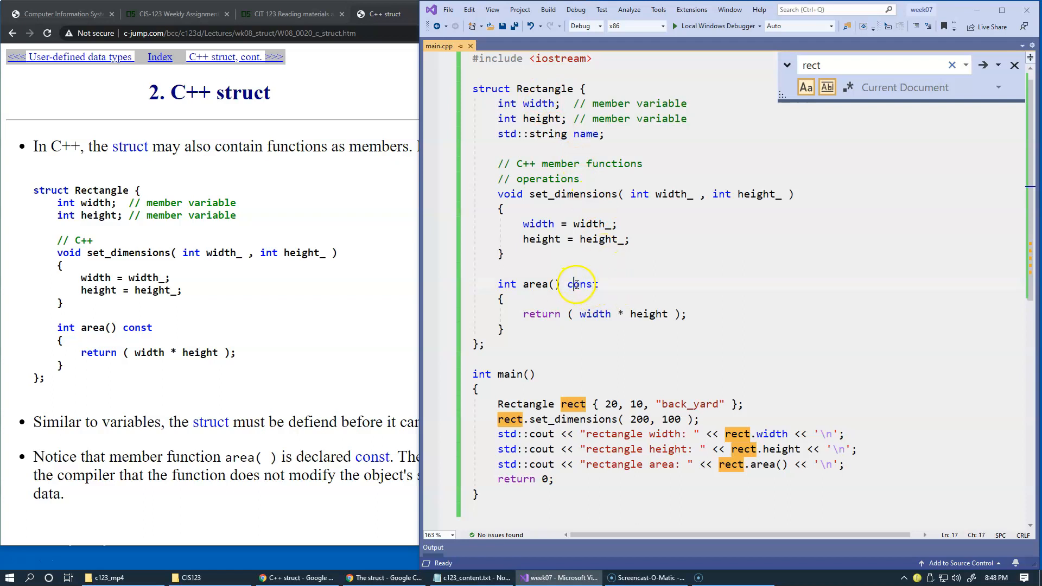
double_click(582, 284)
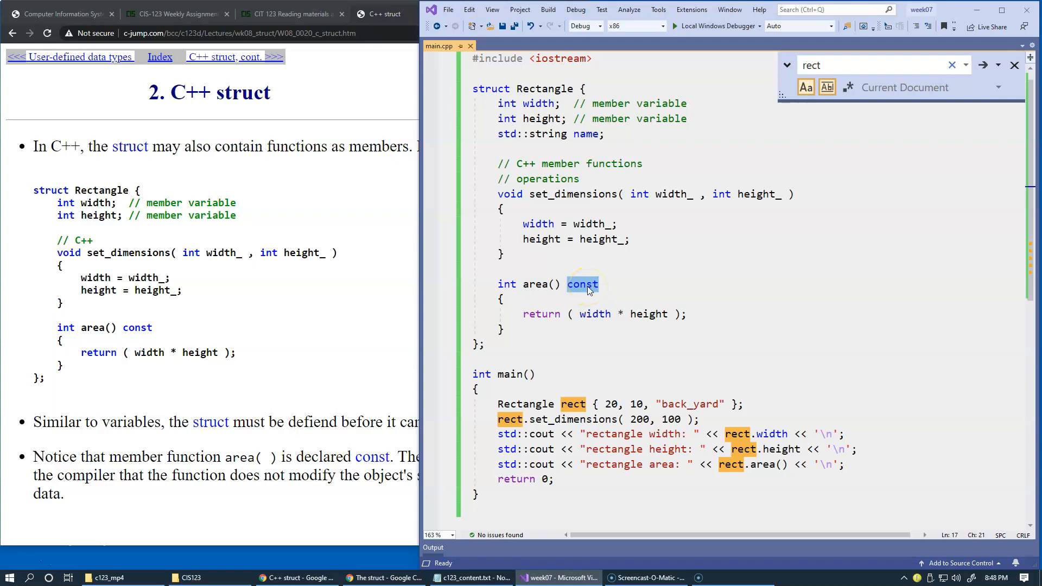
click(581, 283)
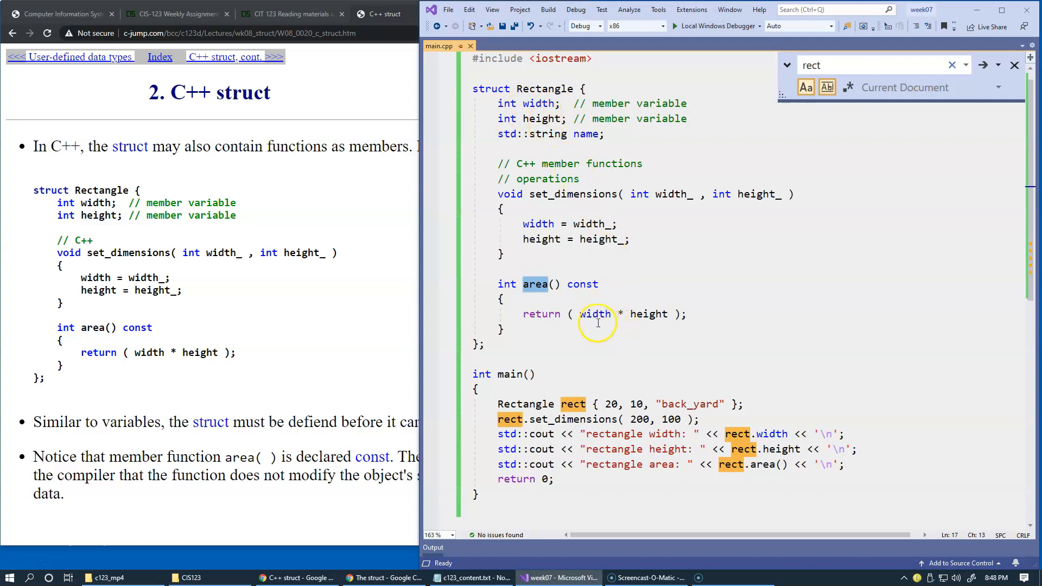
double_click(650, 314)
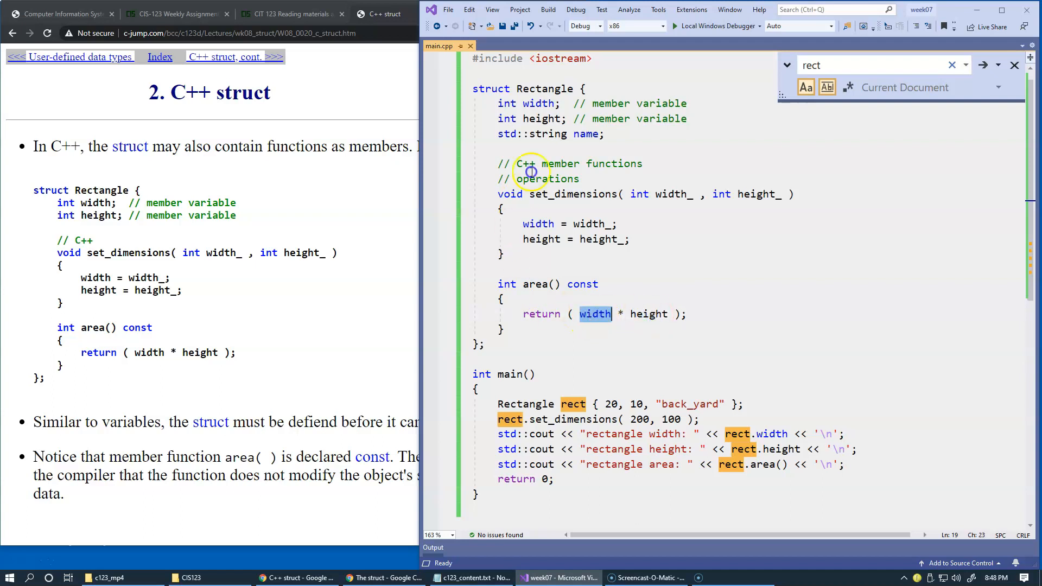
mouse_move(535, 119)
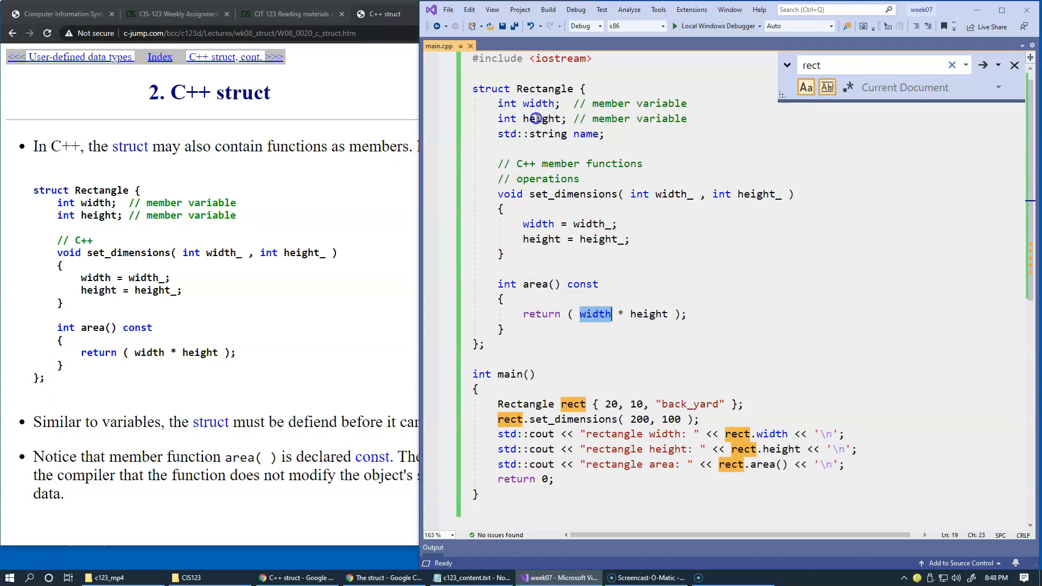
mouse_move(535, 280)
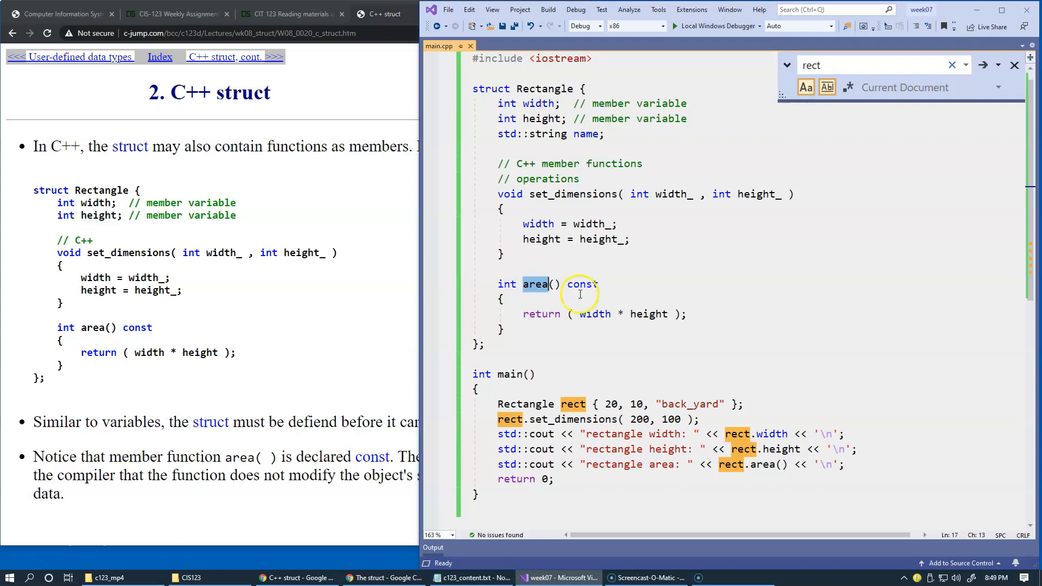
mouse_move(522, 126)
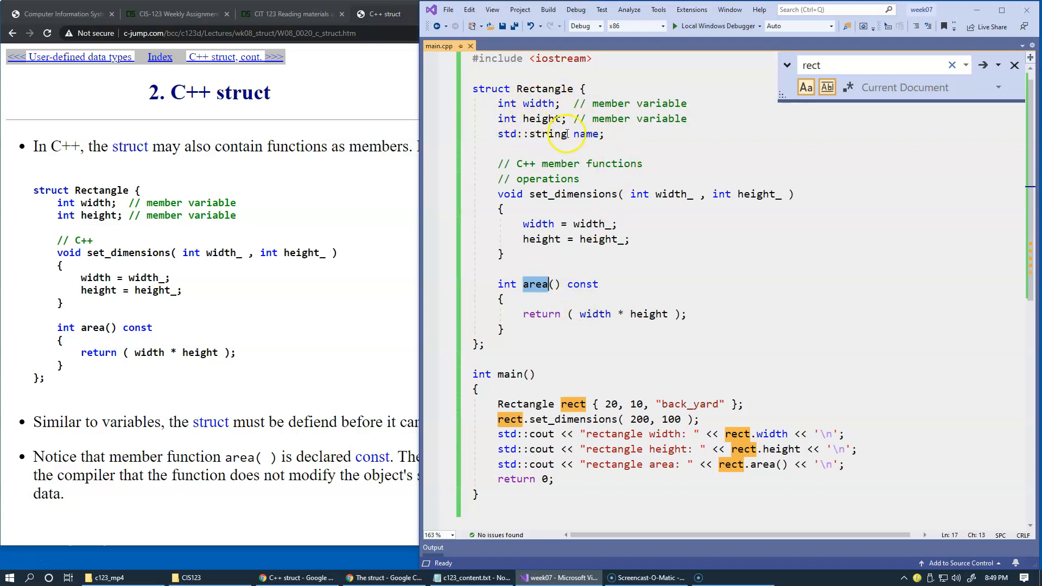
double_click(583, 284)
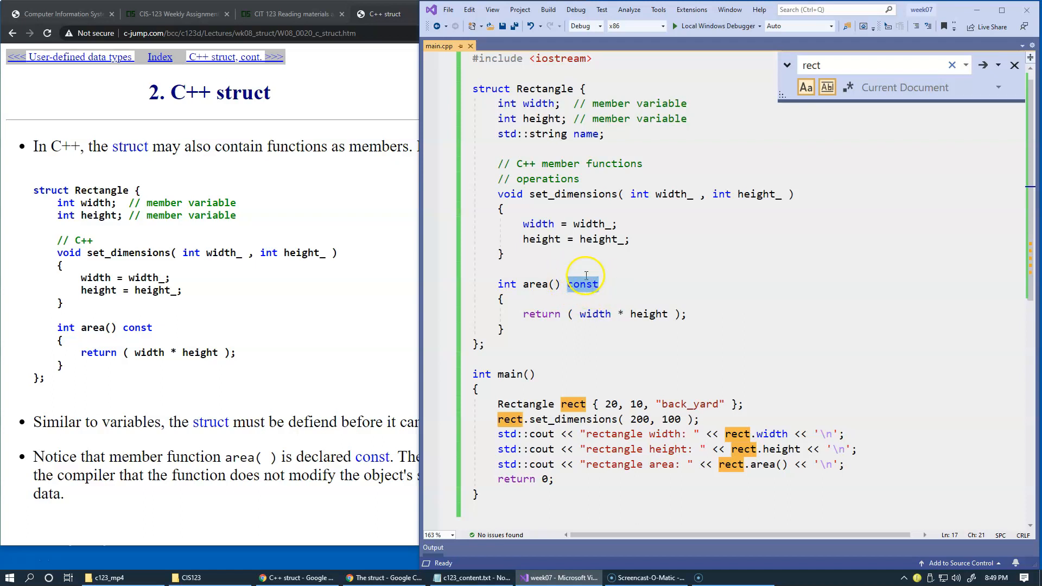
double_click(582, 284)
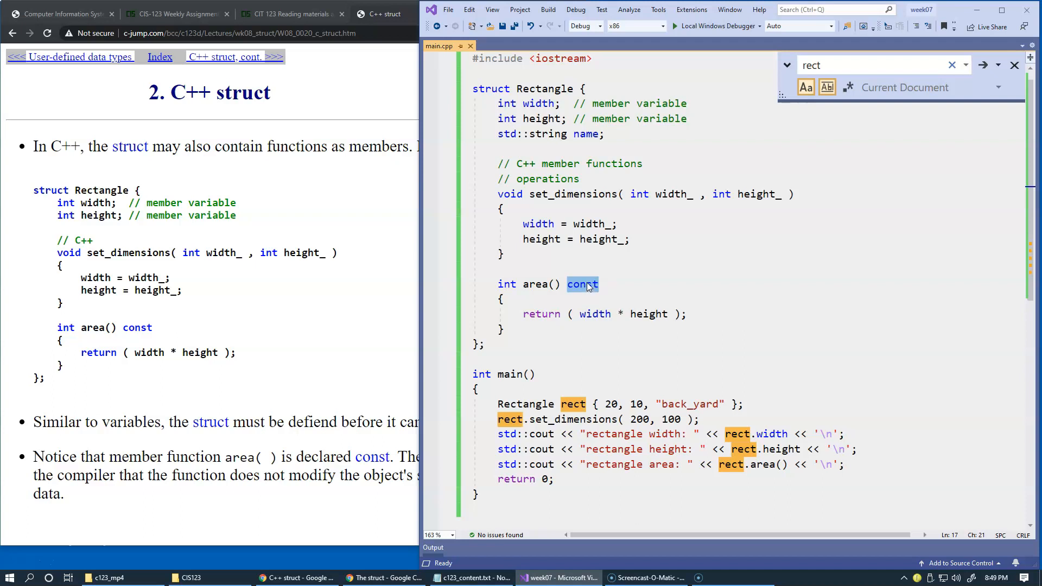
click(503, 300)
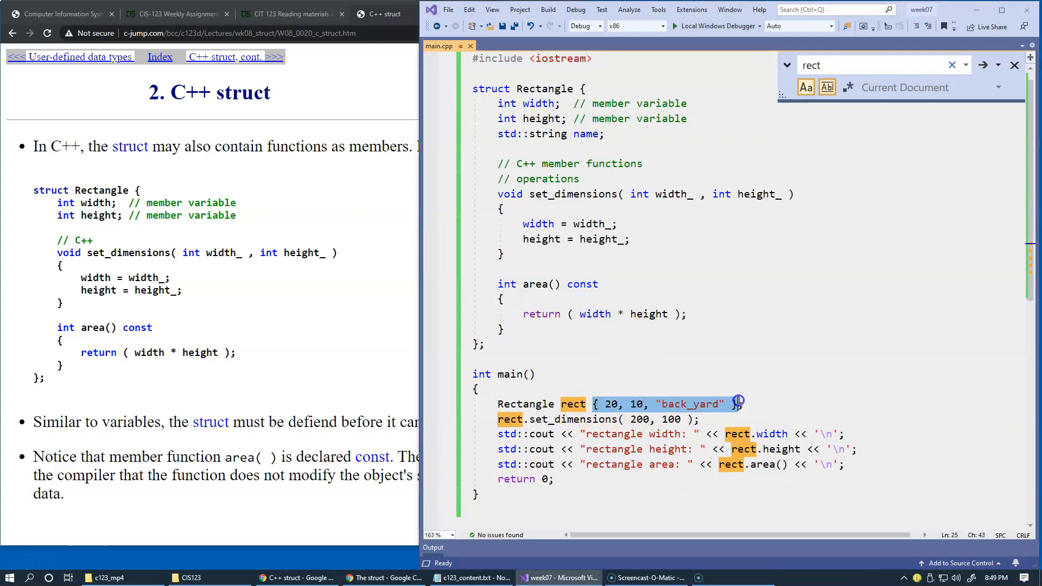
Step: Bring Chrome forward and follow the 'C++ struct, cont. >>>' link to the next lesson page
click(225, 56)
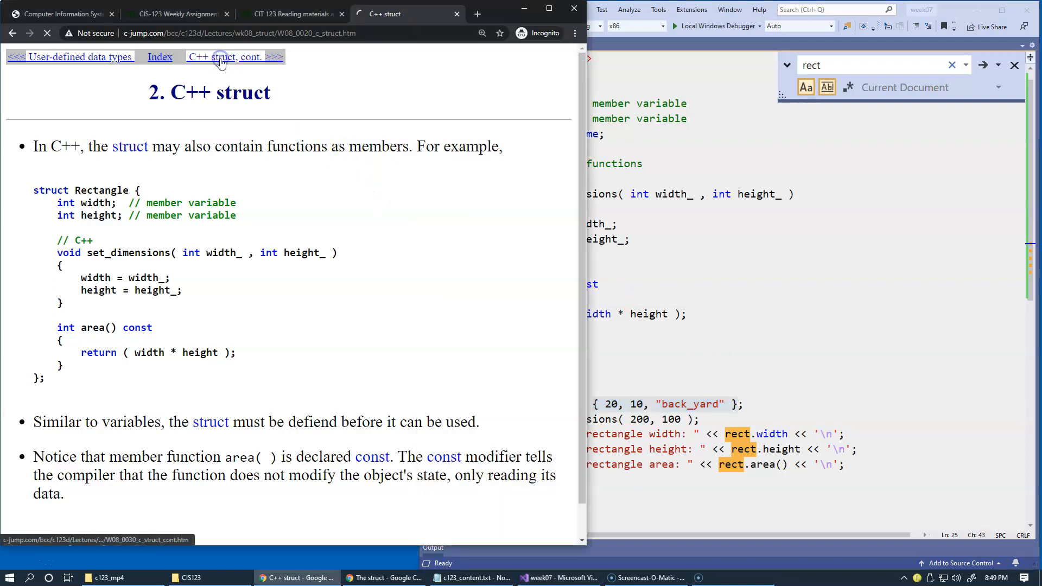
click(235, 57)
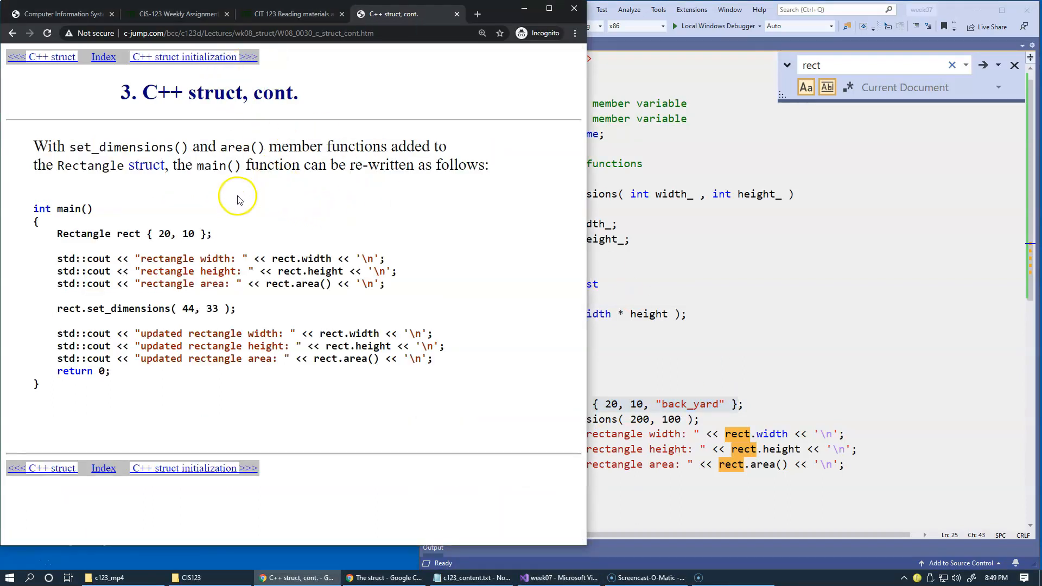
mouse_move(661, 313)
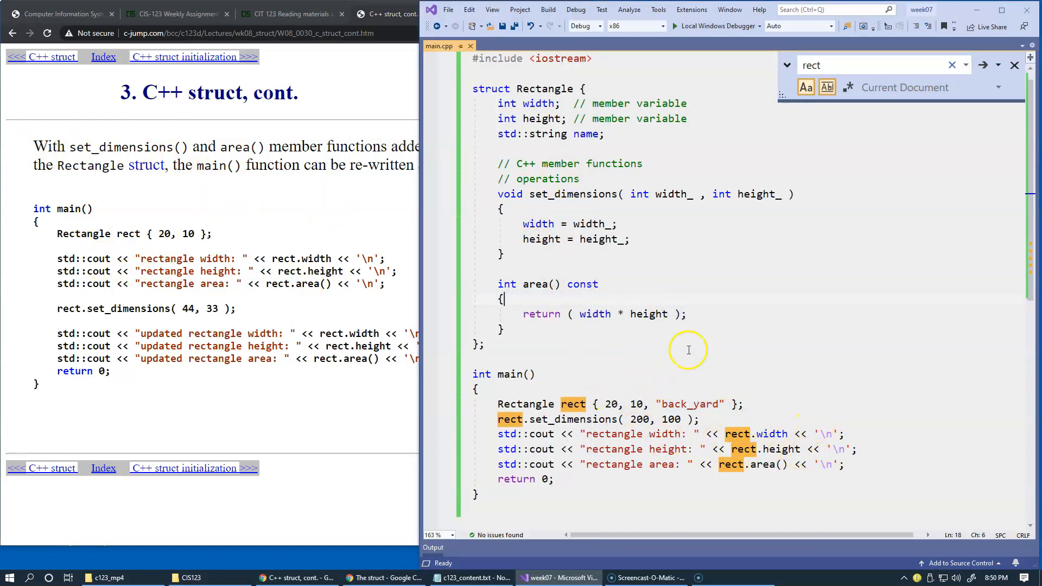
click(192, 57)
text( =)
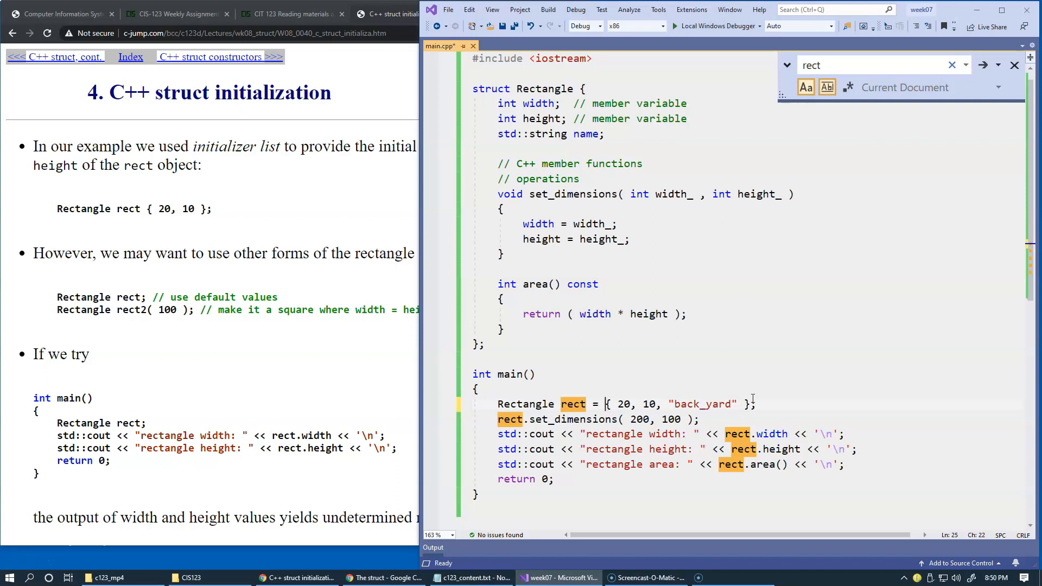
key(ctrl+s)
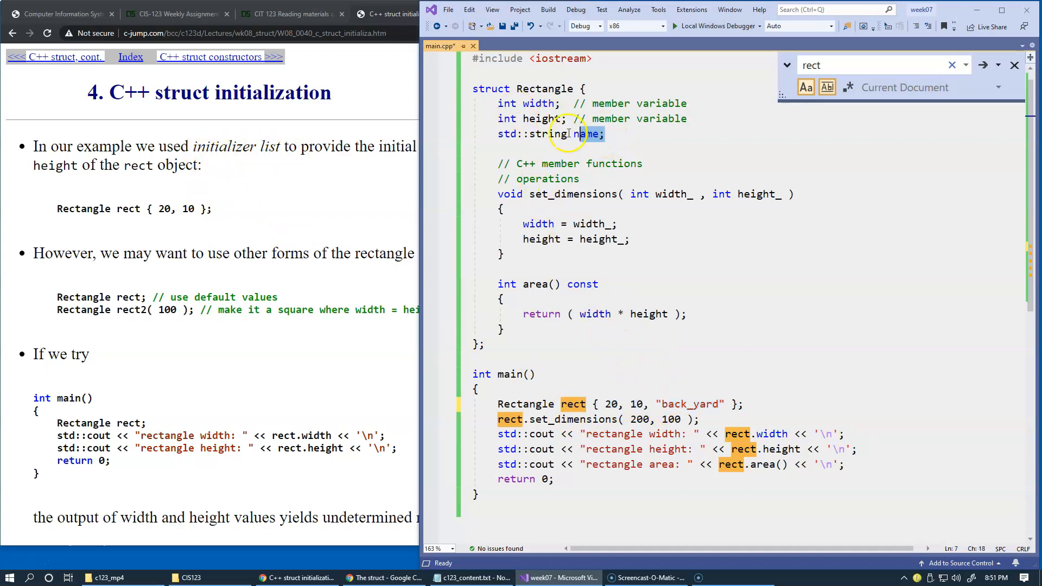
Step: Add Rectangle sq { 25, "square" }; above the rect declaration and save the file
drag(497, 103, 603, 134)
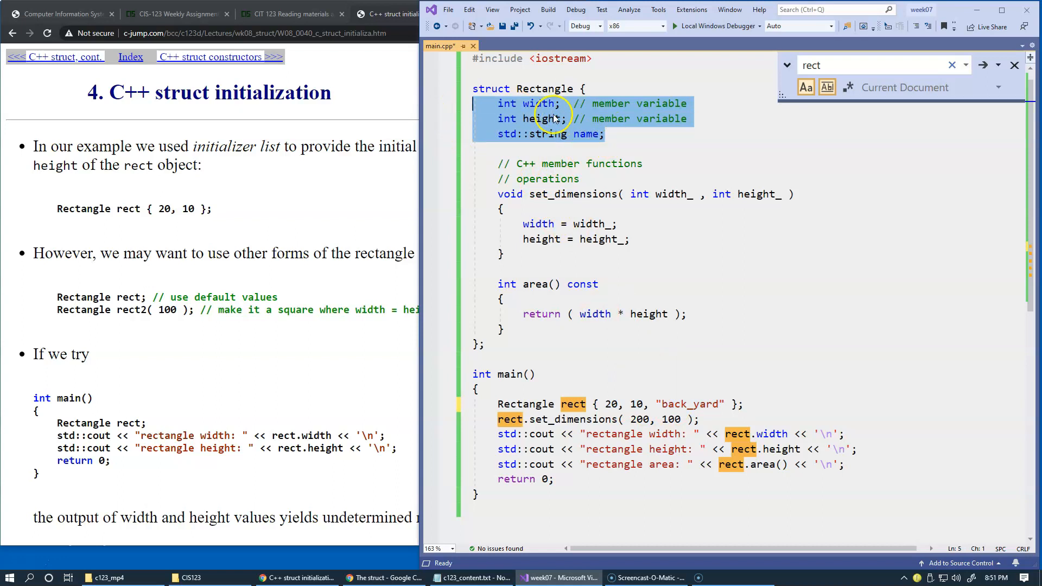
mouse_move(638, 163)
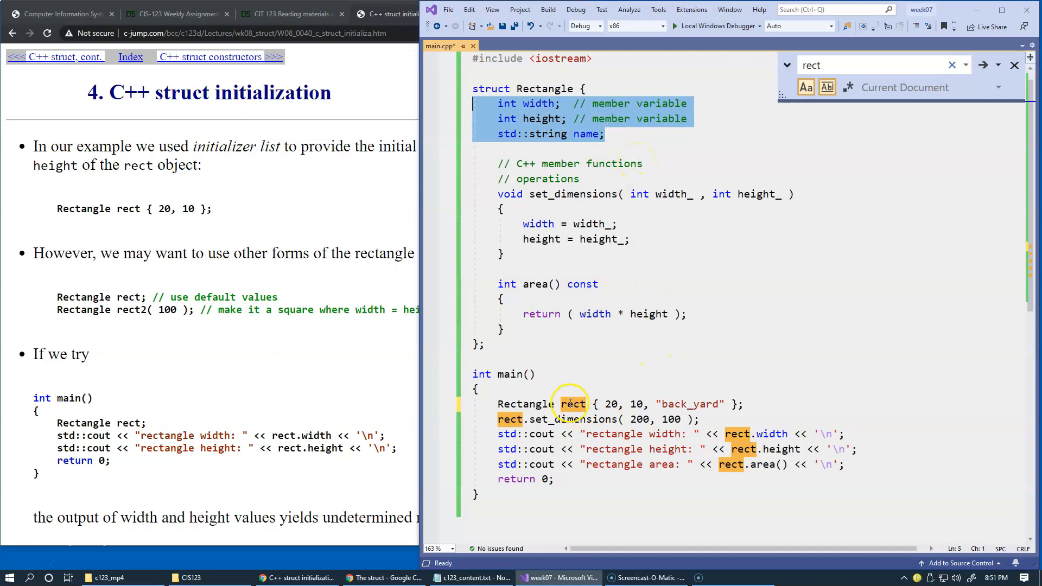
mouse_move(356, 316)
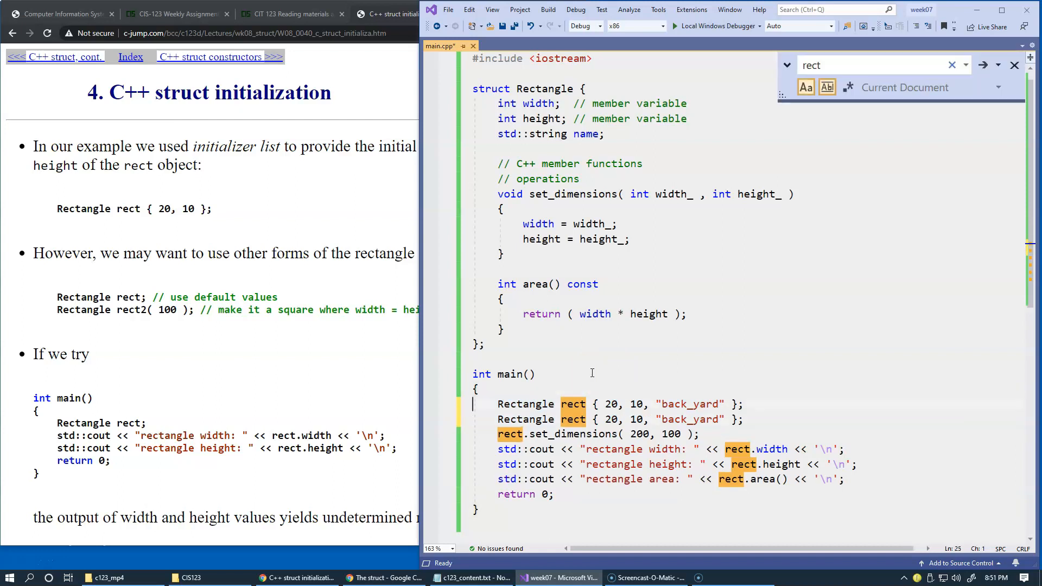
double_click(573, 404)
text(sq)
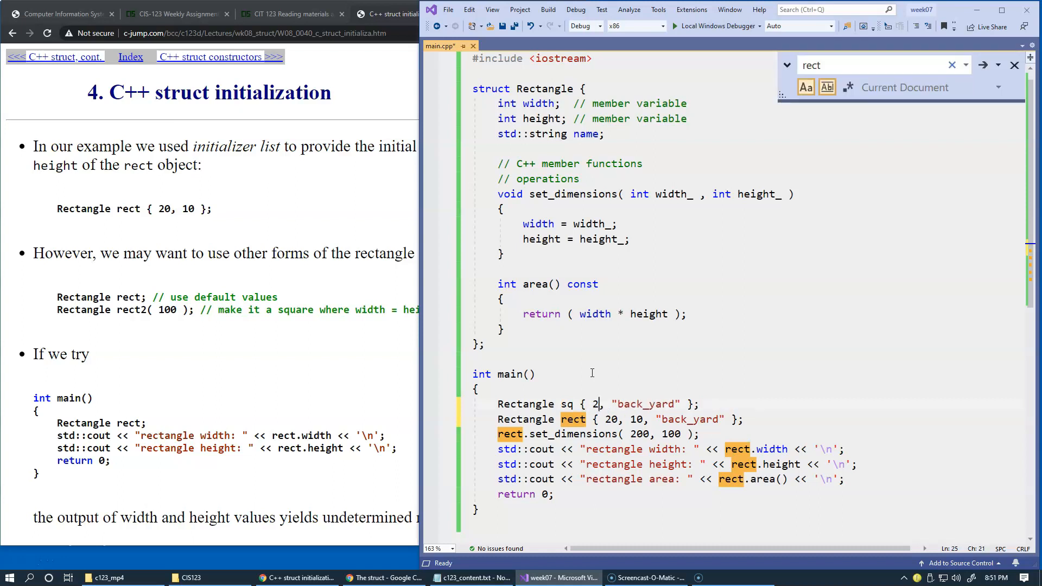
text(0)
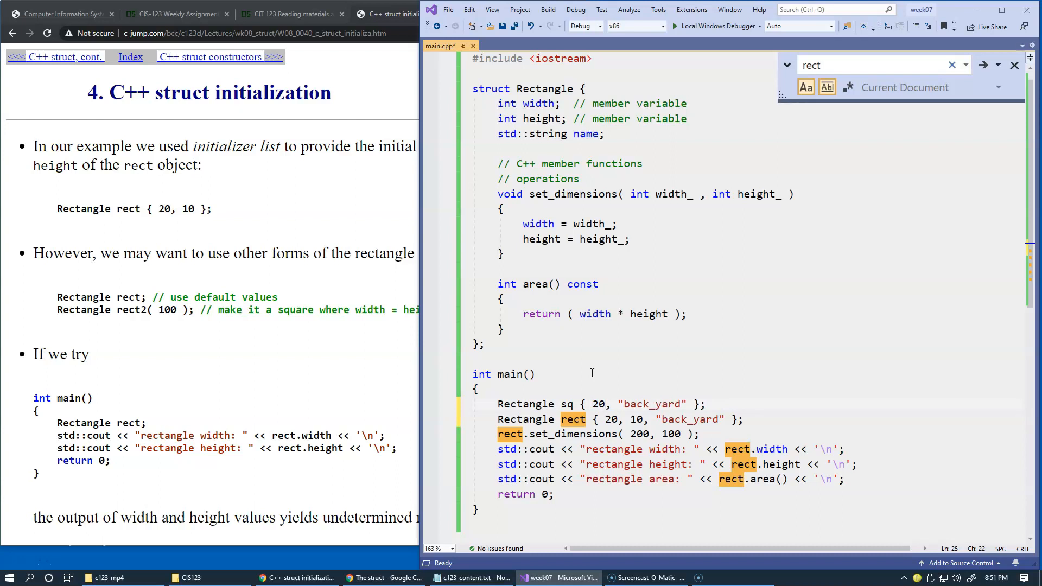
text(5)
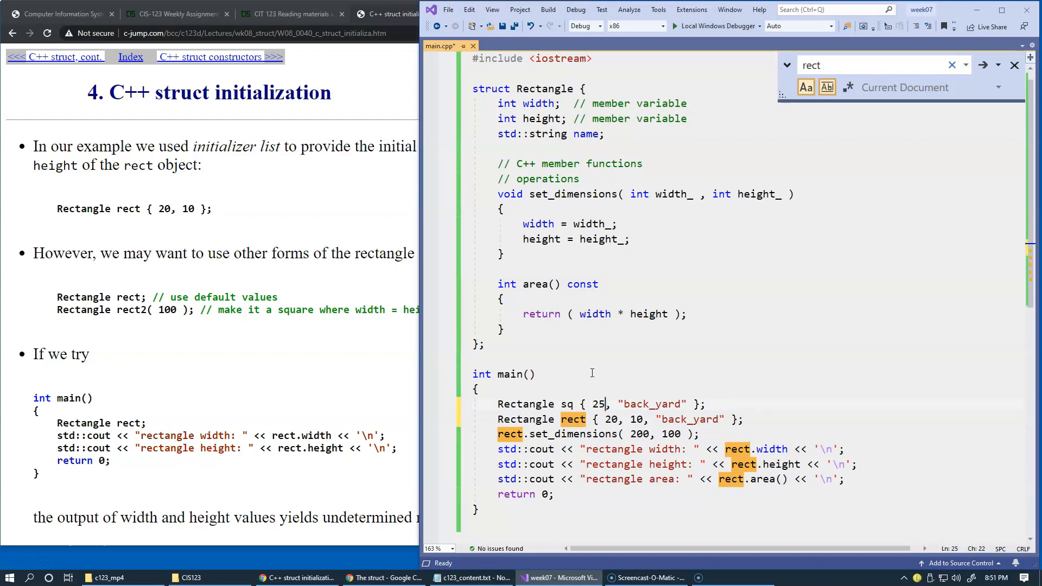
double_click(651, 404)
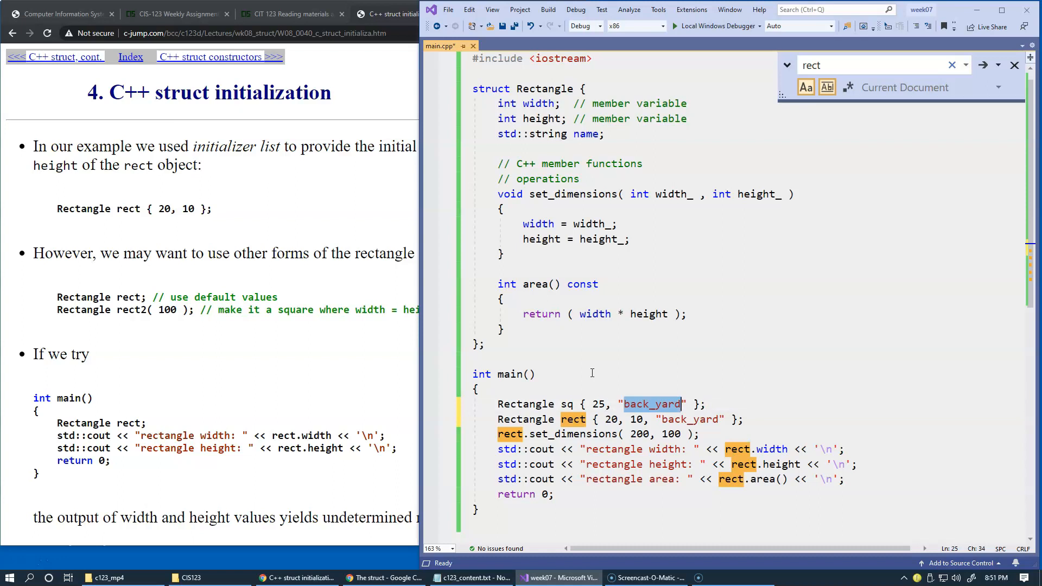
text(square)
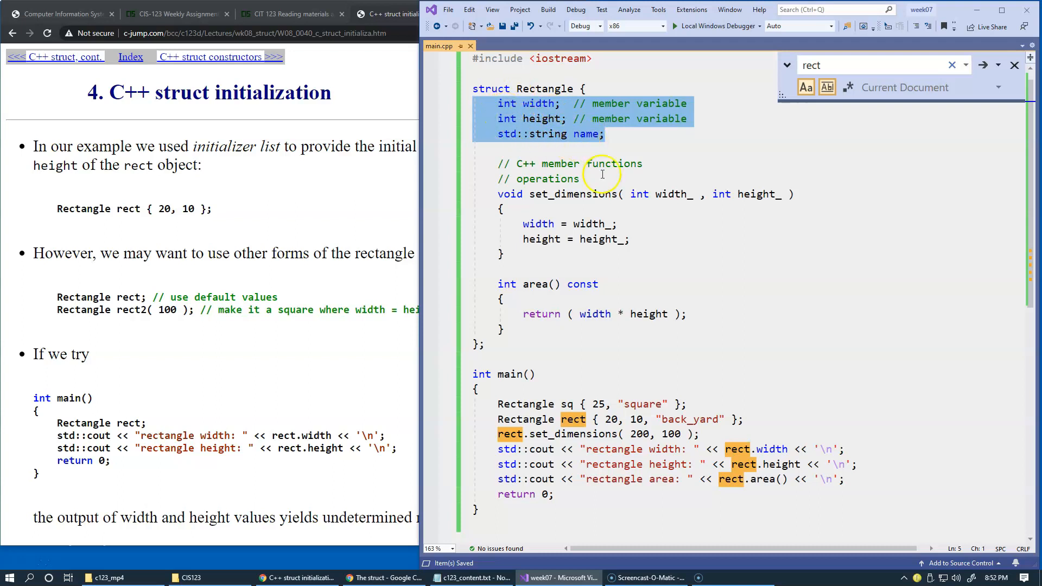
click(597, 404)
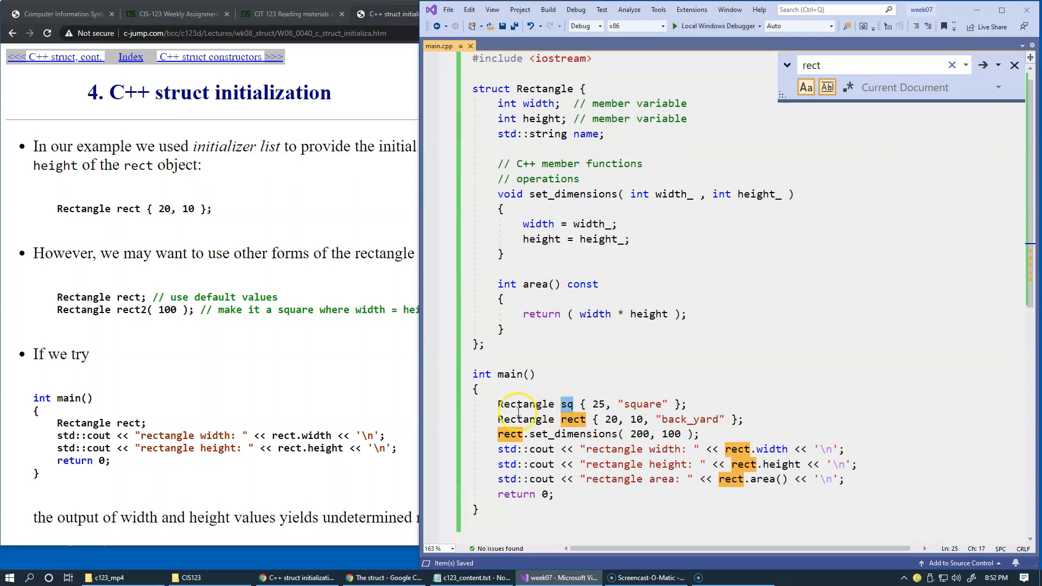
Step: Comment out the sq line and add a new Rectangle blank declaration above it
text(//)
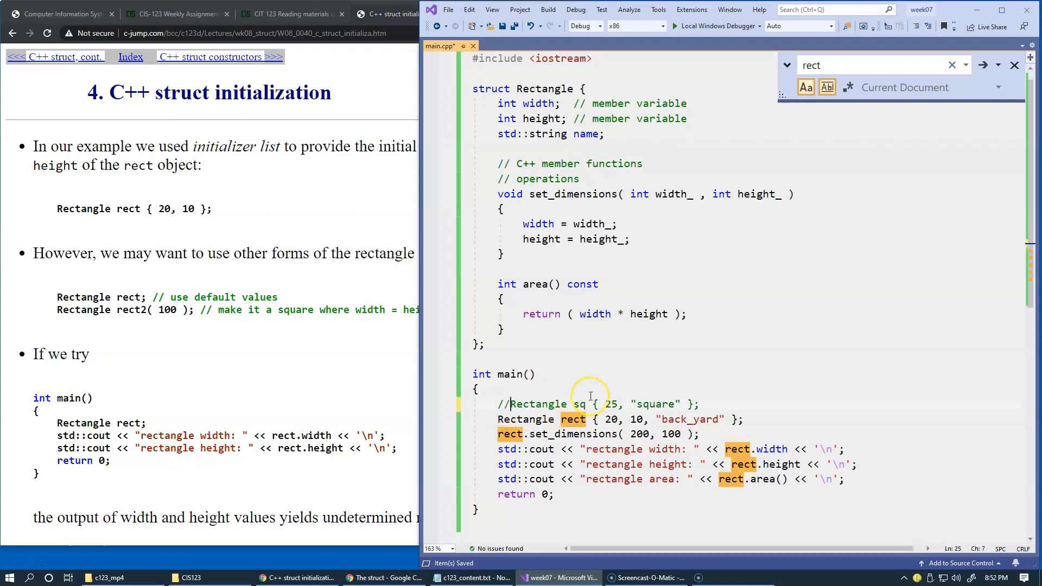
click(588, 404)
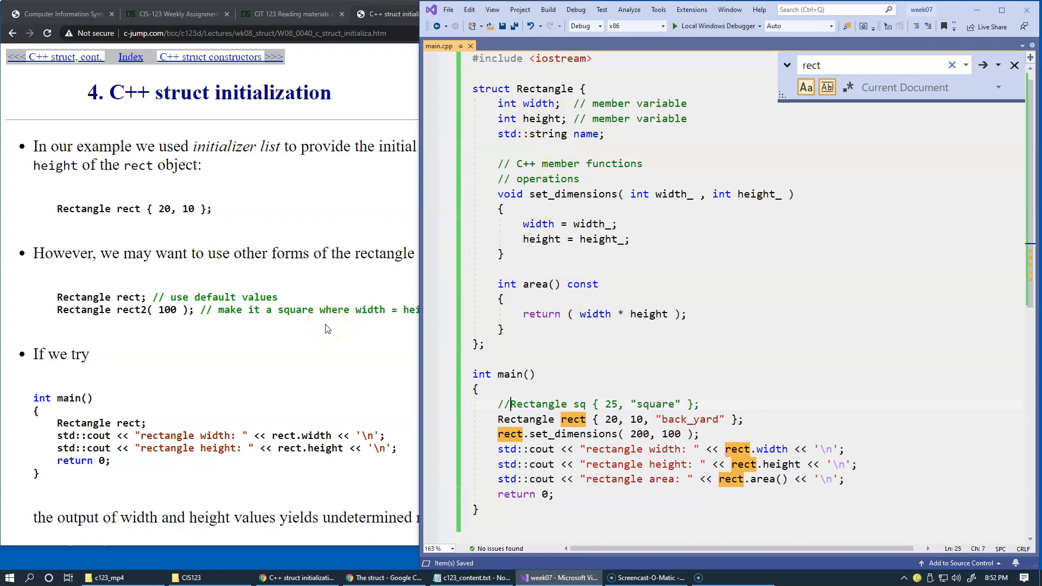
mouse_move(523, 333)
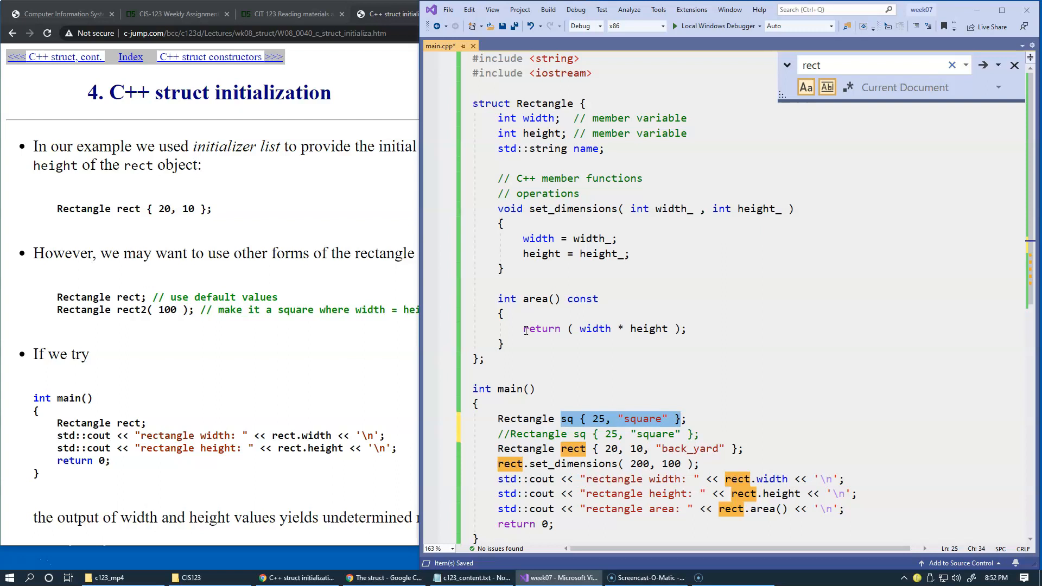
text(blank;)
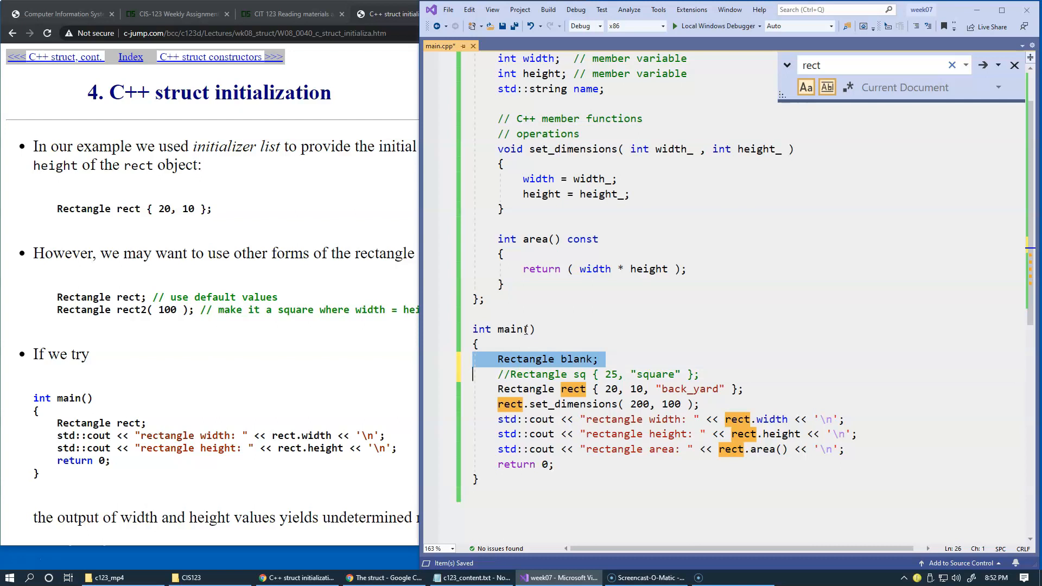
Step: Print blank's width, height and area with three std::cout lines labelled "blank", then save
scroll(up, 3)
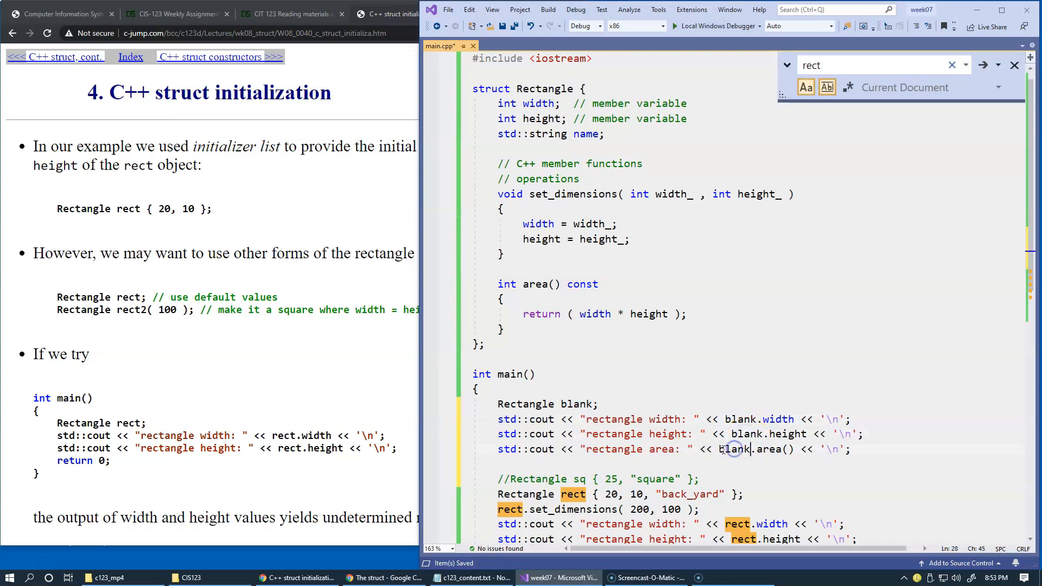
double_click(613, 419)
text(blank)
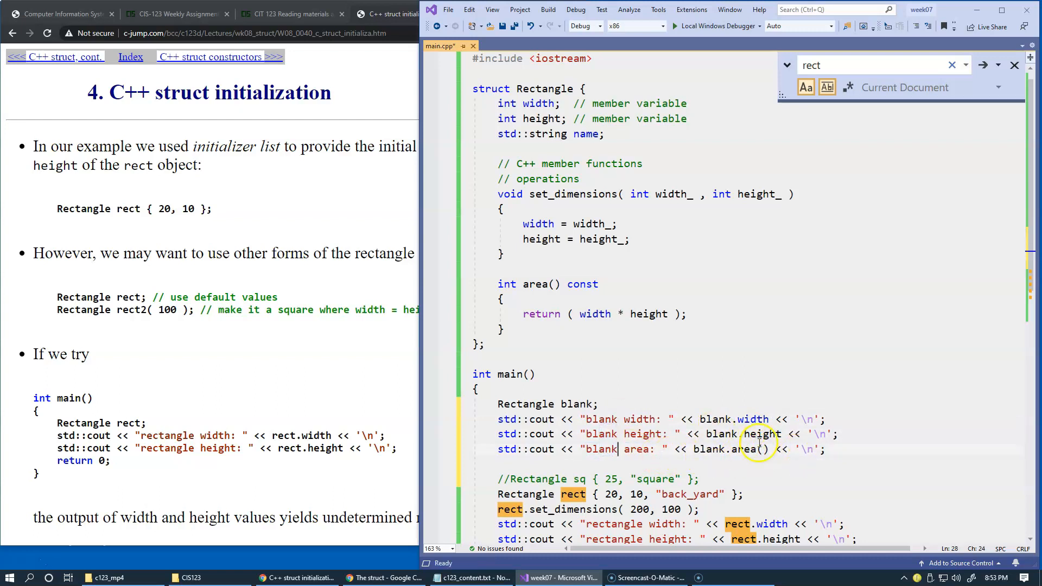
click(571, 462)
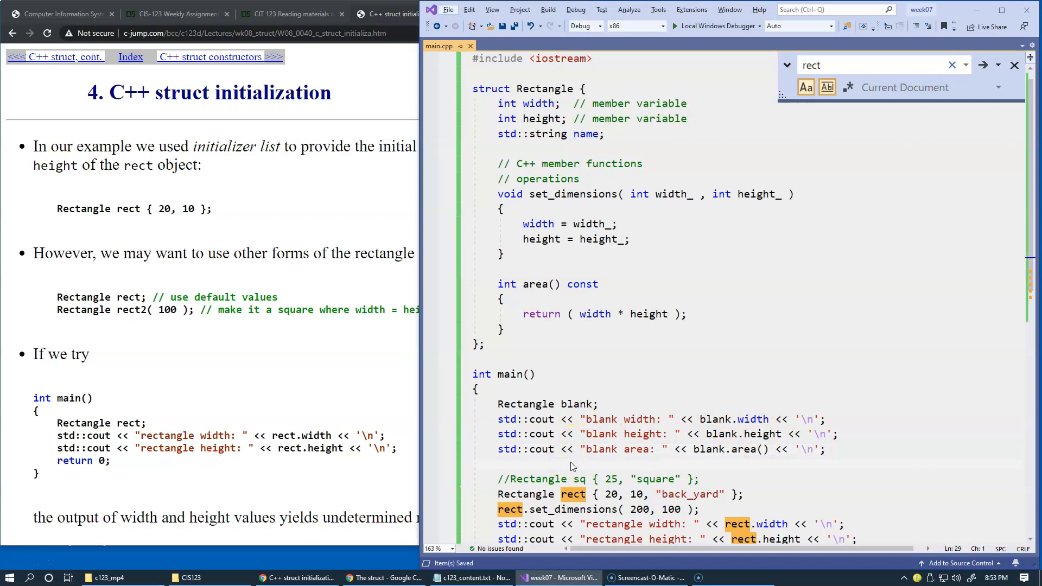
Step: Build and run without debugging to show garbage values for blank and 200, 100, 20000 for rect
click(547, 10)
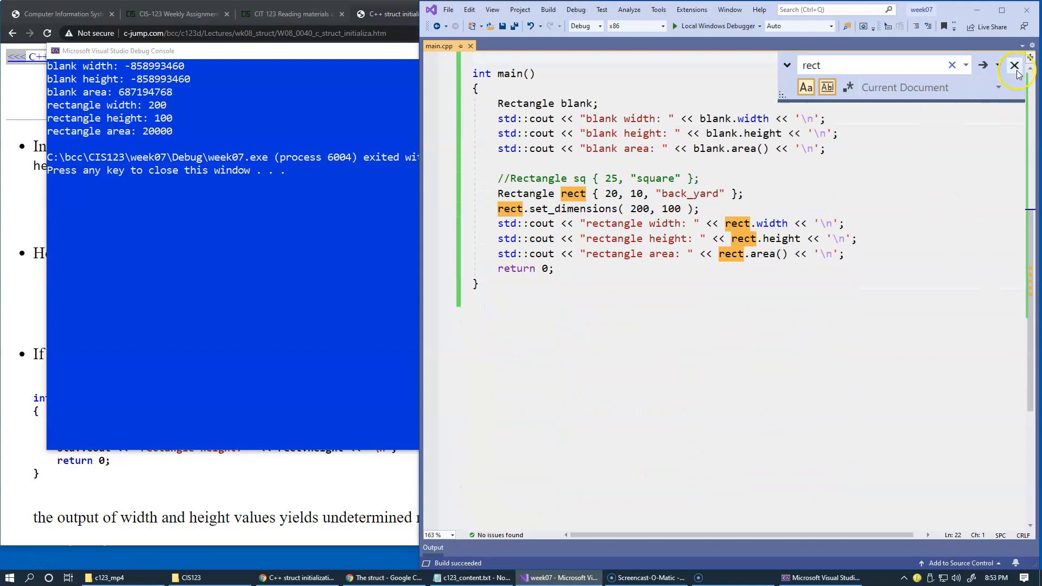
Step: Close the Find bar, select blank and sketch a freehand box beside the code to explain it
click(1014, 65)
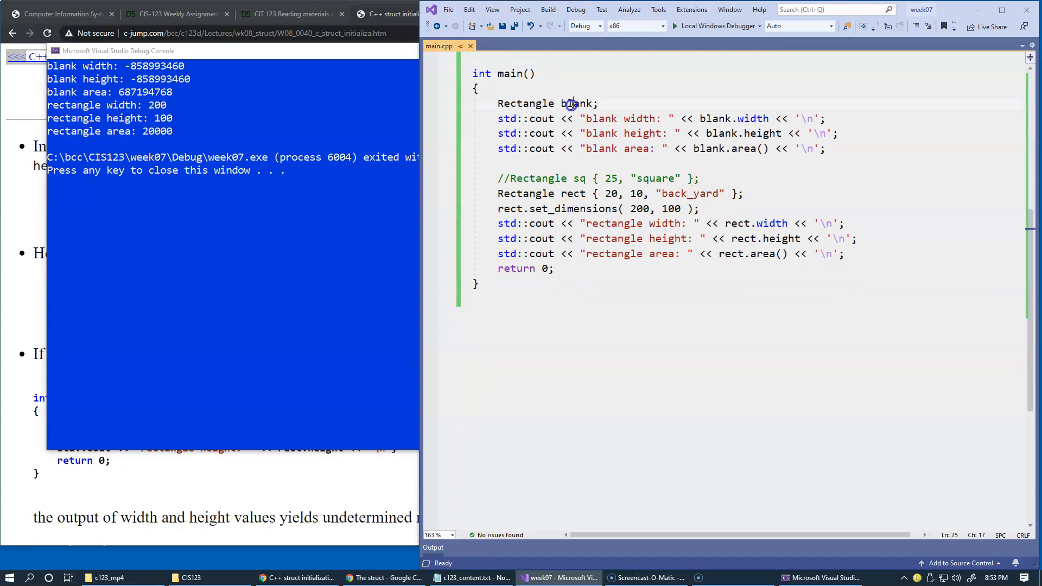
double_click(576, 105)
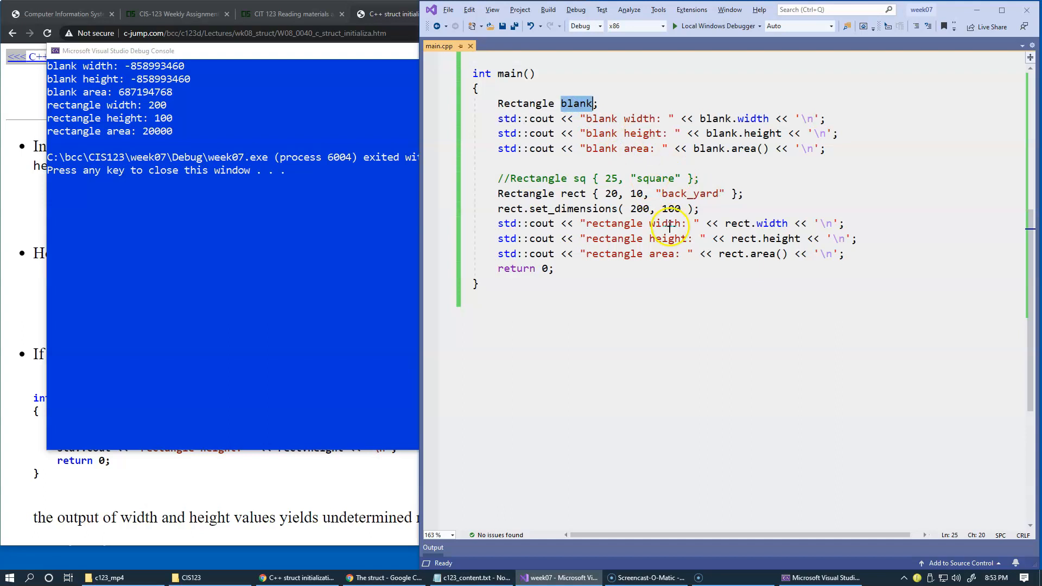
mouse_move(842, 286)
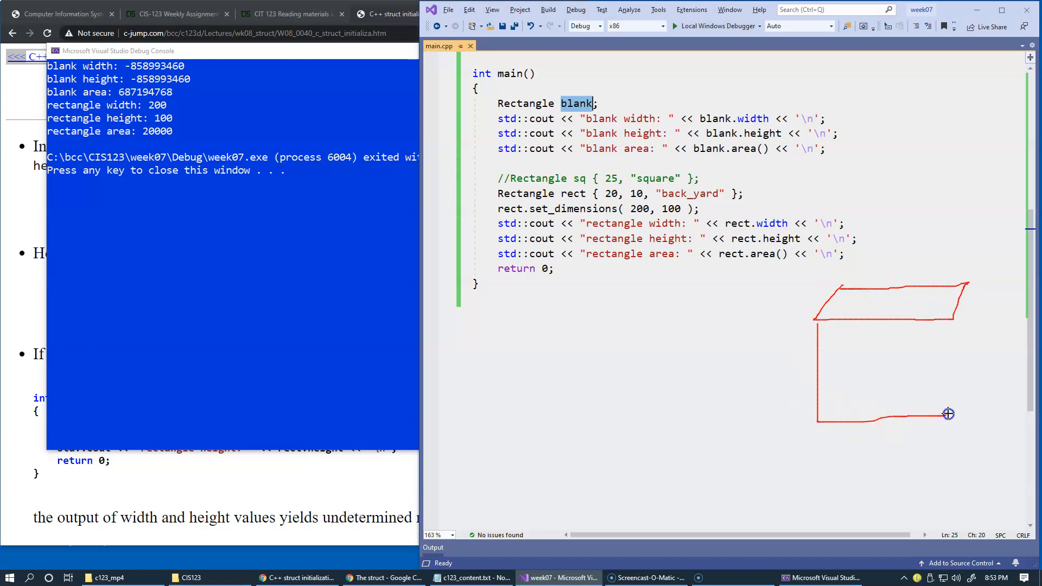
drag(967, 282, 947, 412)
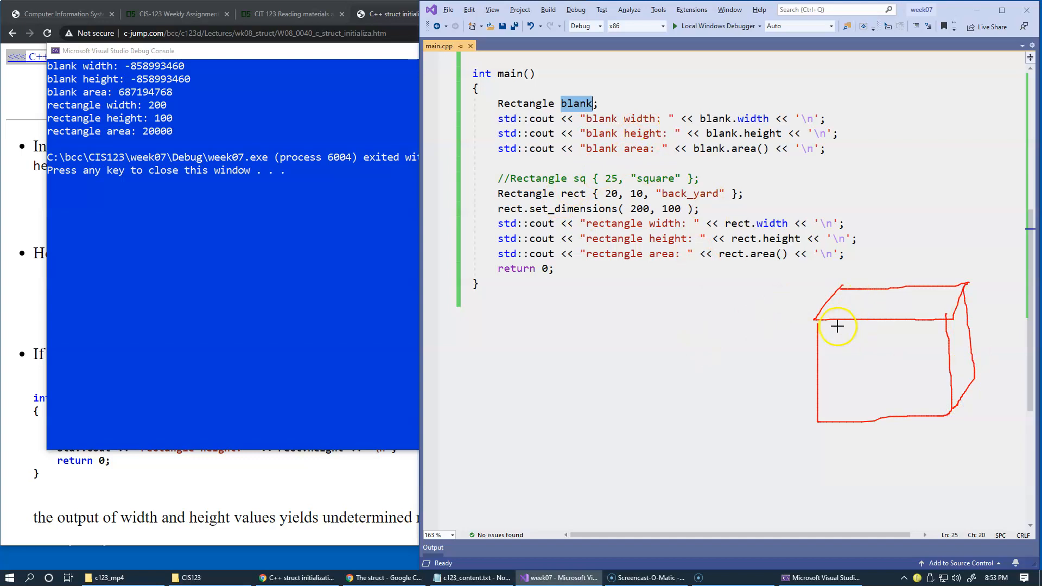
drag(831, 326, 883, 342)
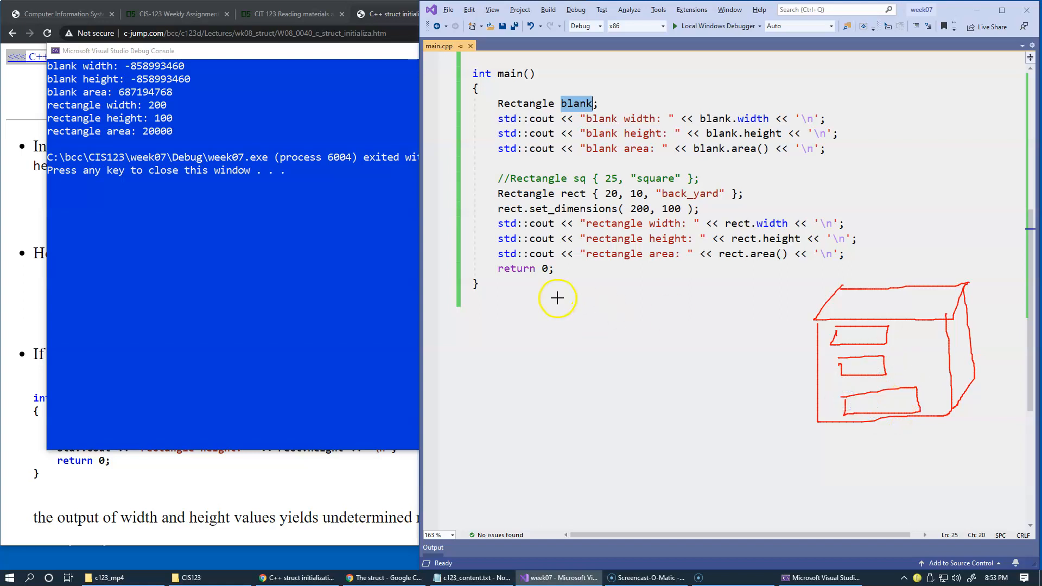
mouse_move(751, 216)
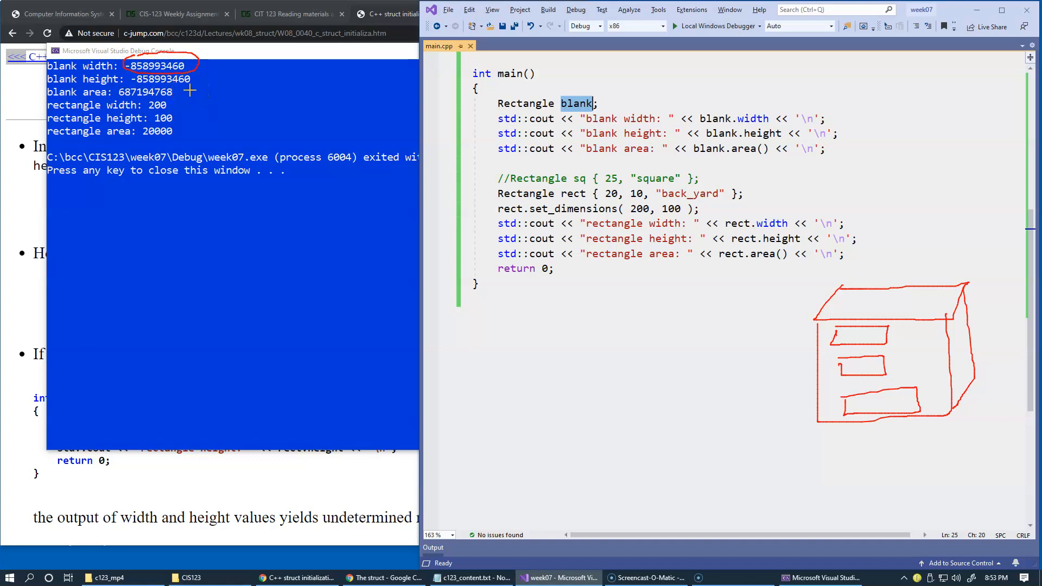
drag(133, 79, 173, 106)
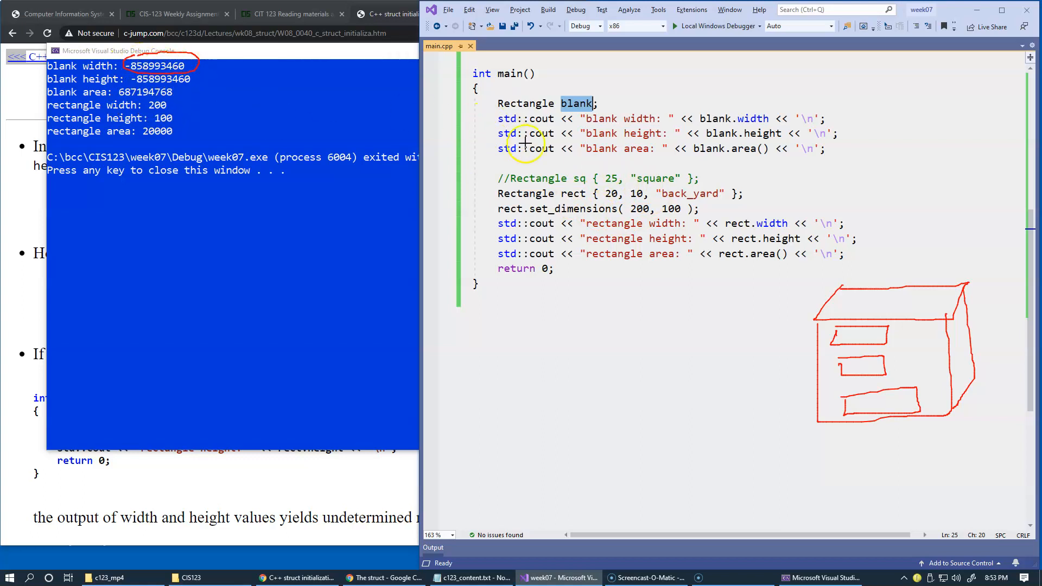
mouse_move(644, 160)
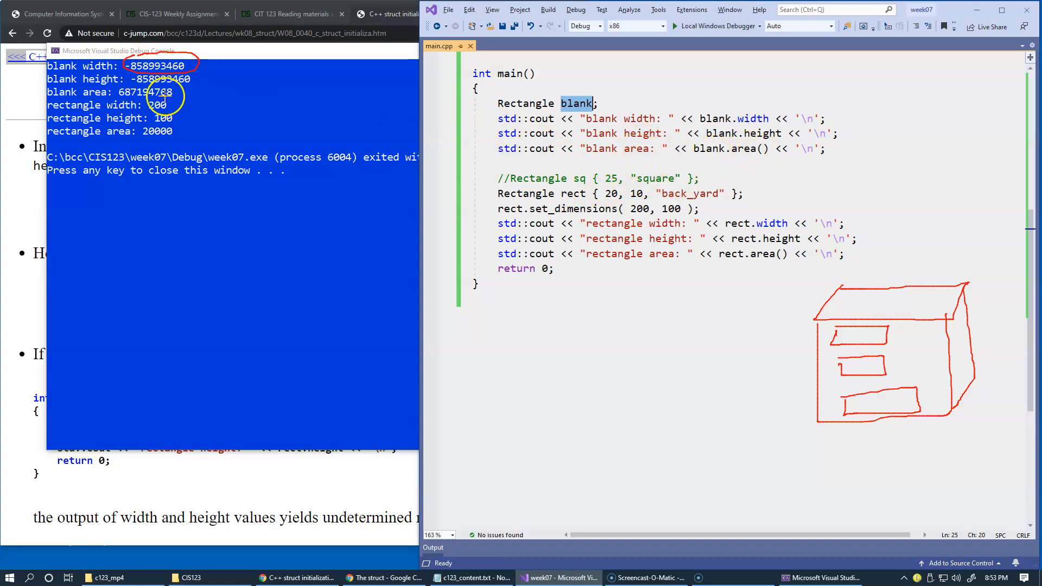
mouse_move(660, 125)
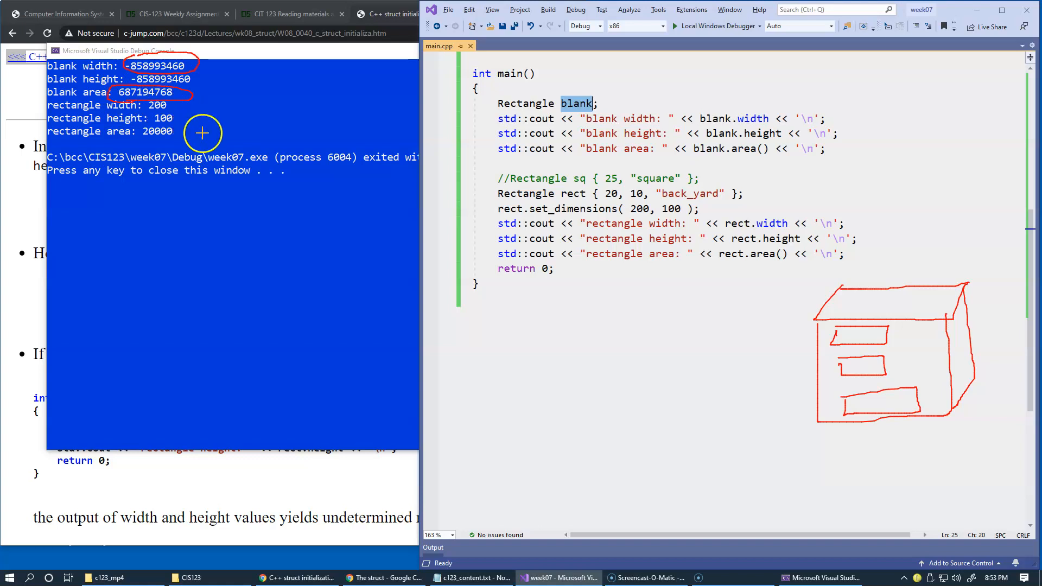
mouse_move(603, 385)
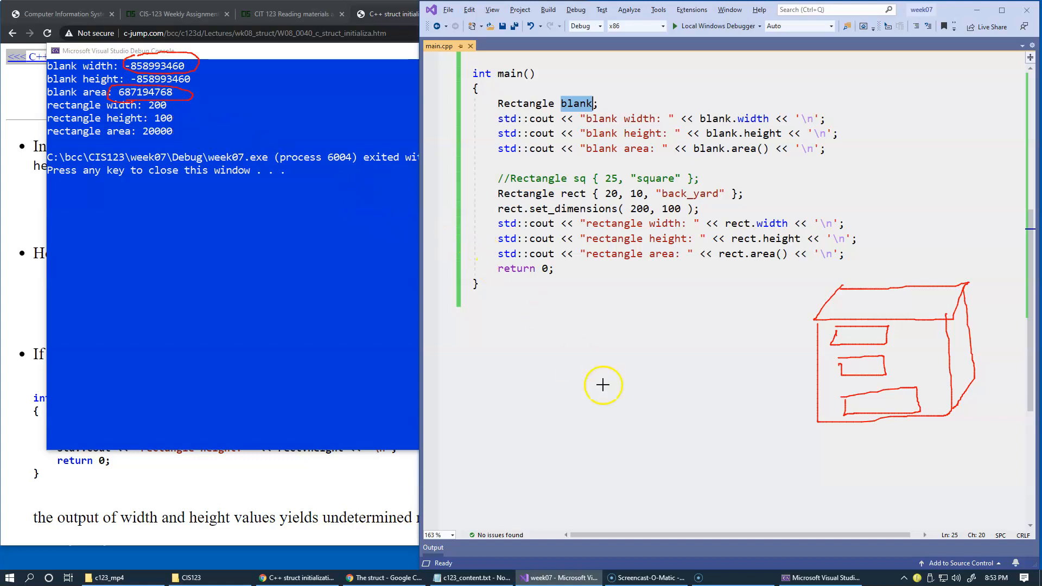
mouse_move(644, 288)
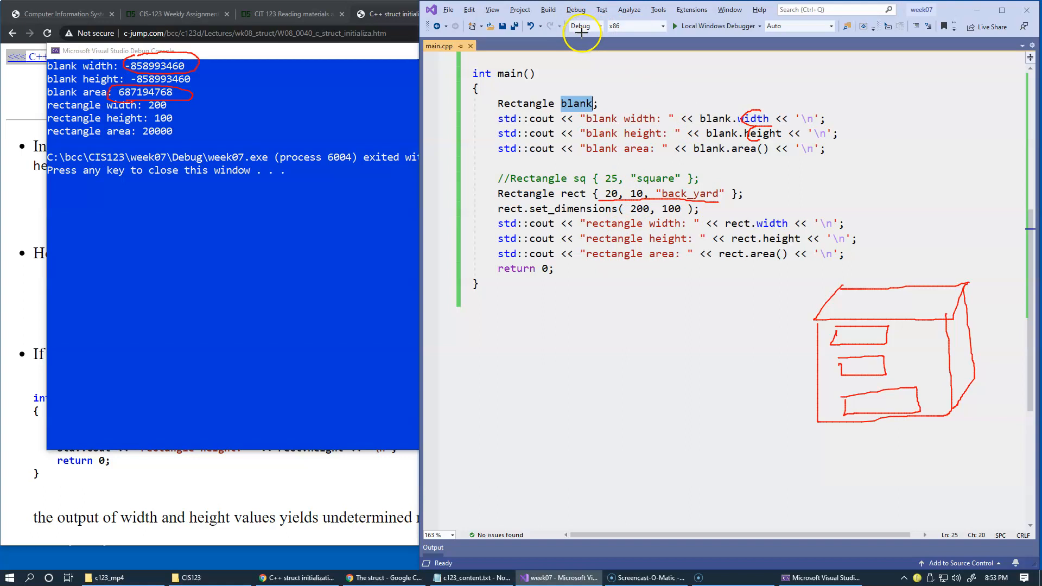
mouse_move(621, 32)
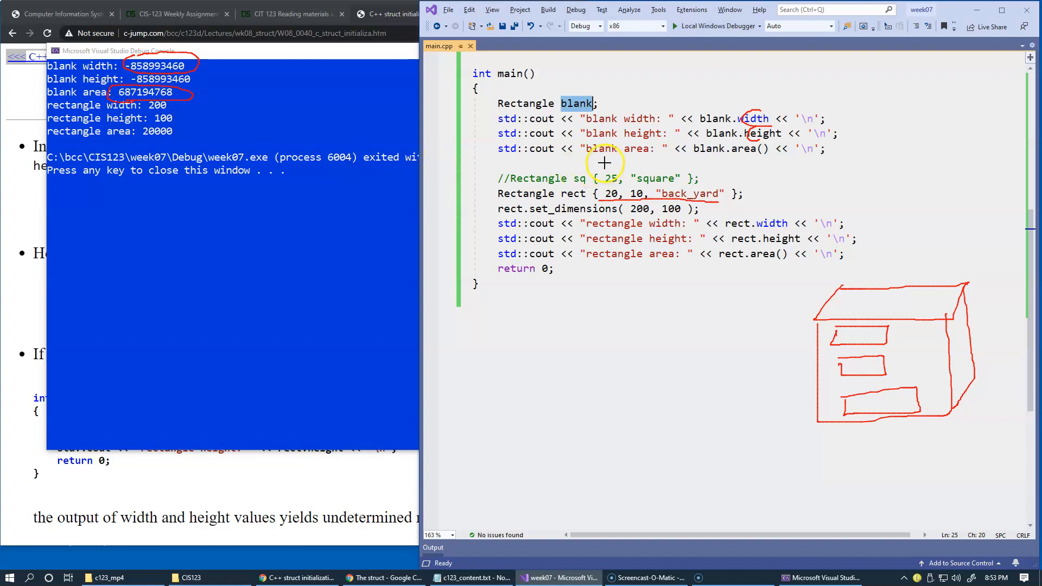
mouse_move(590, 197)
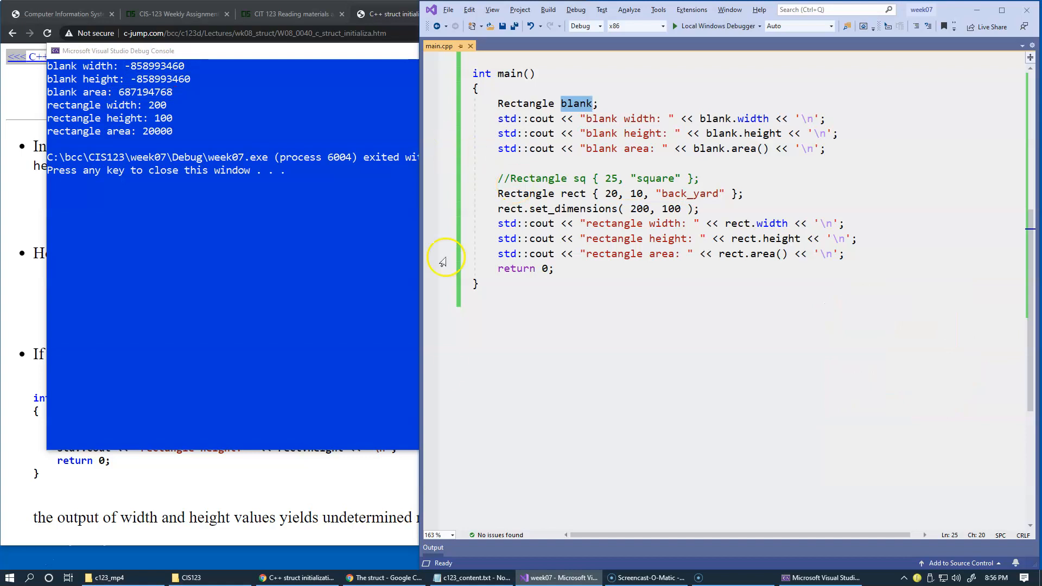
Step: Dismiss the console and initialize blank with { 1, 1, "unit" }
click(395, 13)
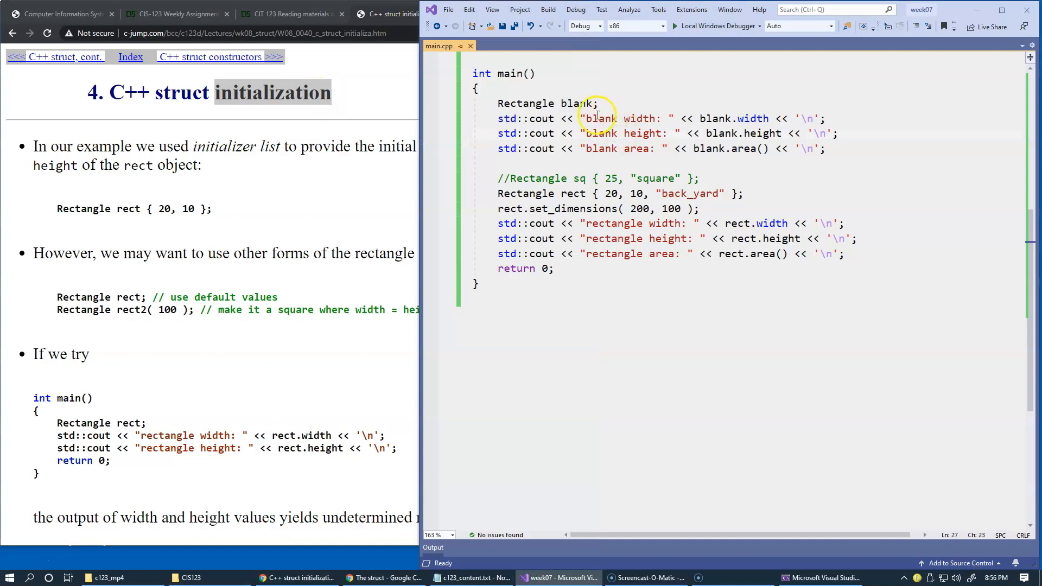
double_click(577, 103)
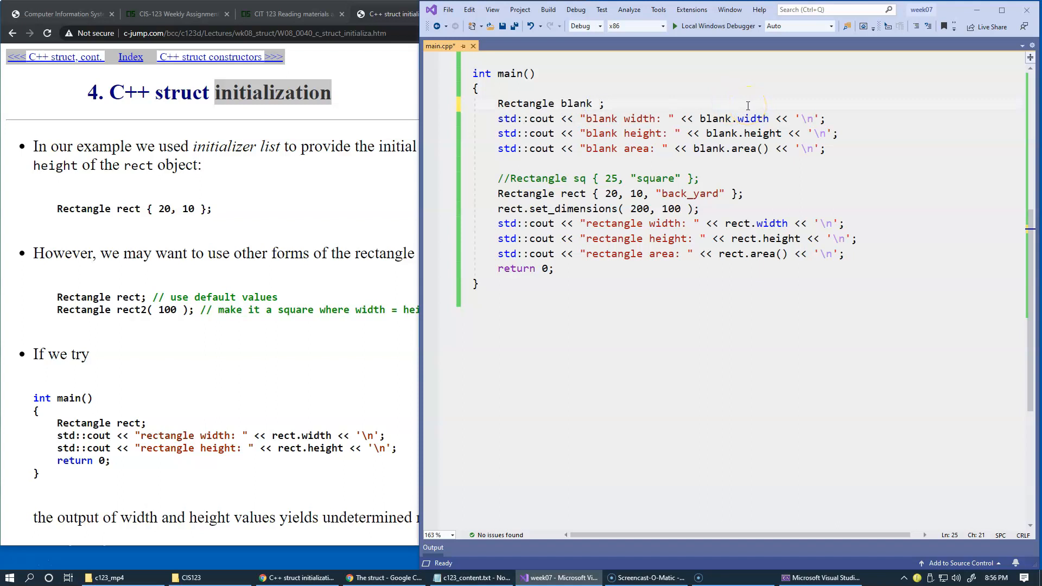
text({ })
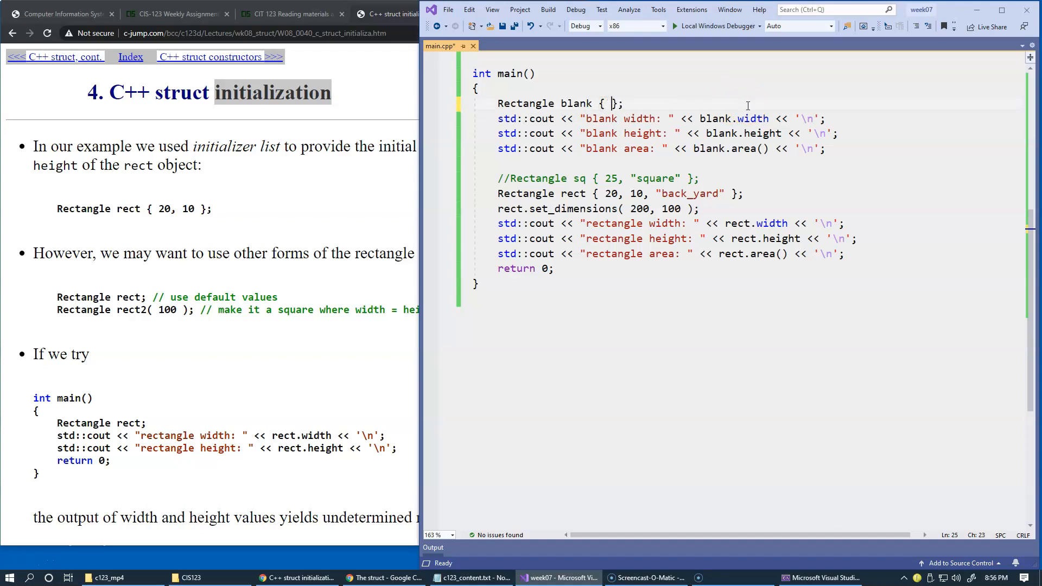
text(1, 1, ")
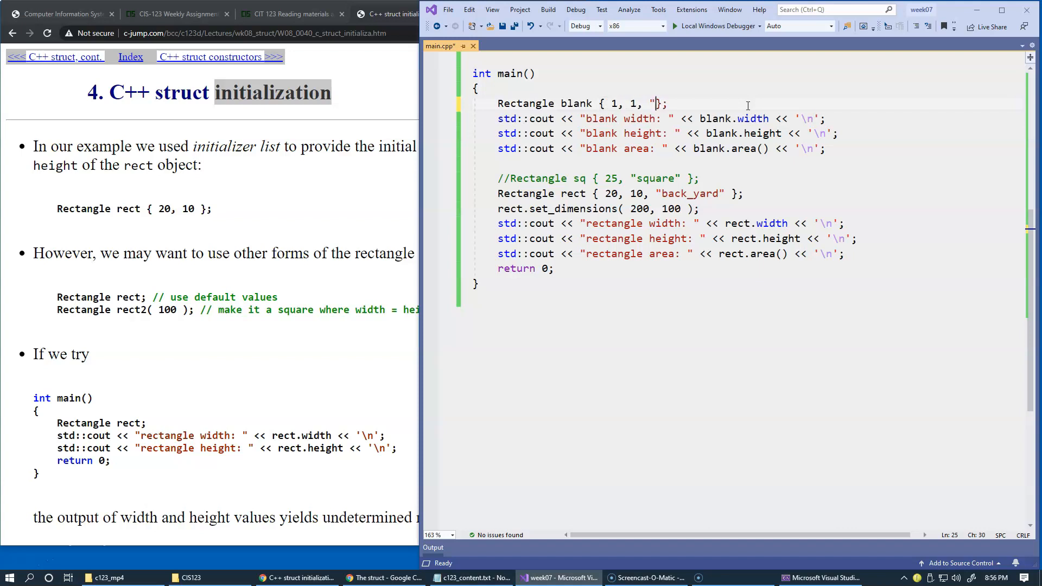
text(uni")
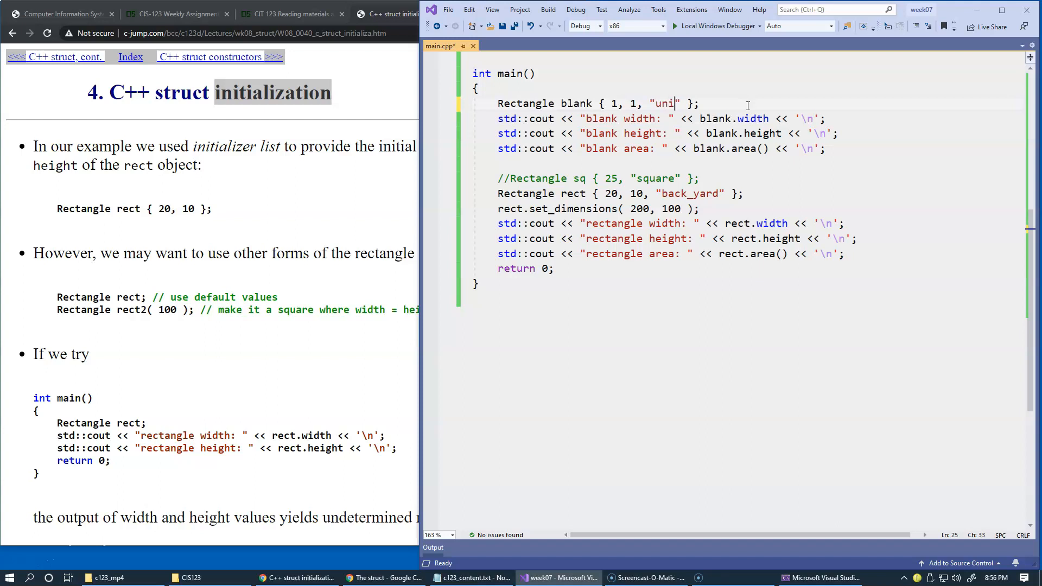
text(t)
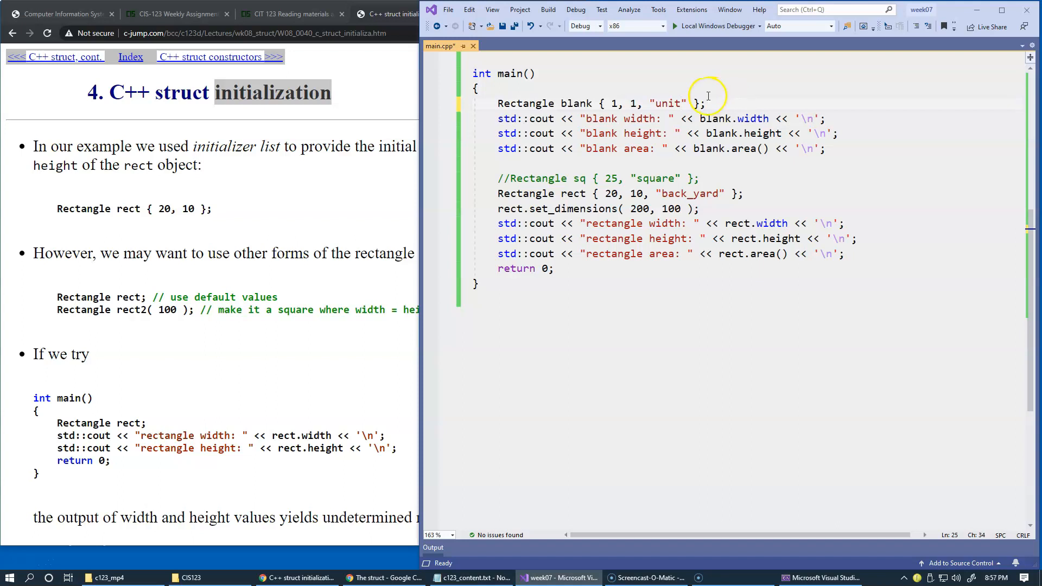
mouse_move(595, 166)
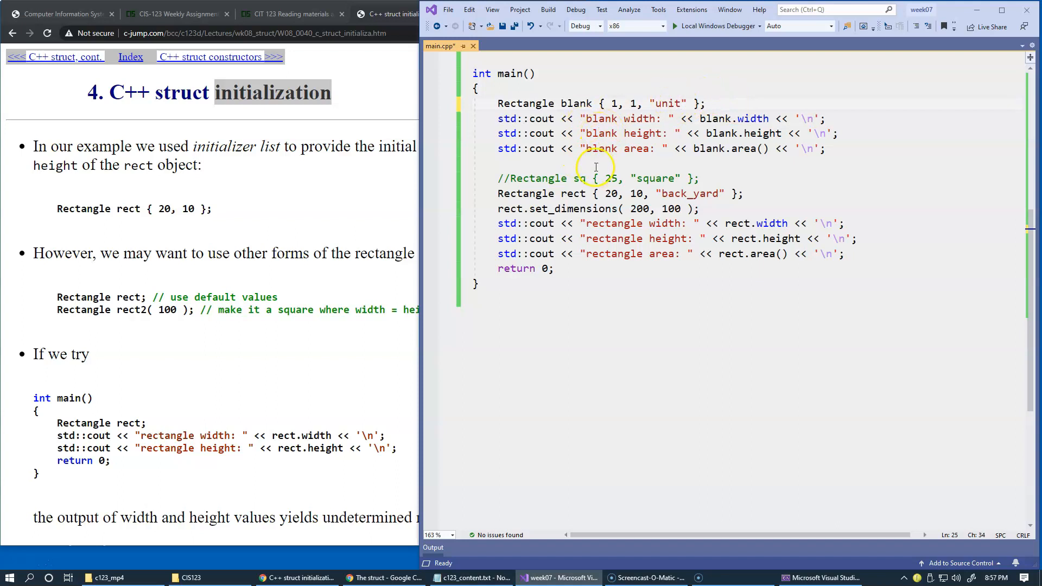
double_click(575, 103)
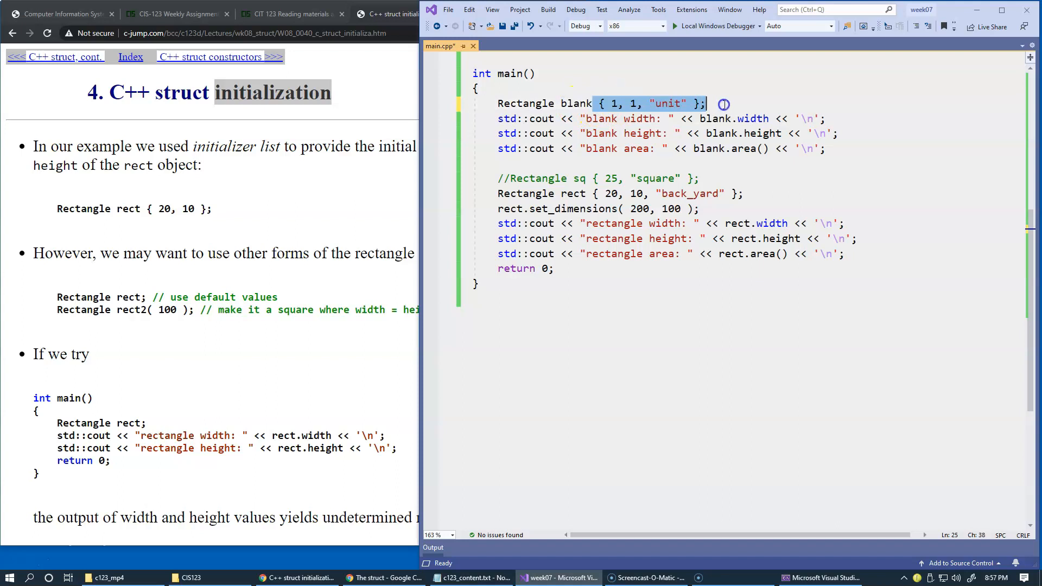
key(Delete)
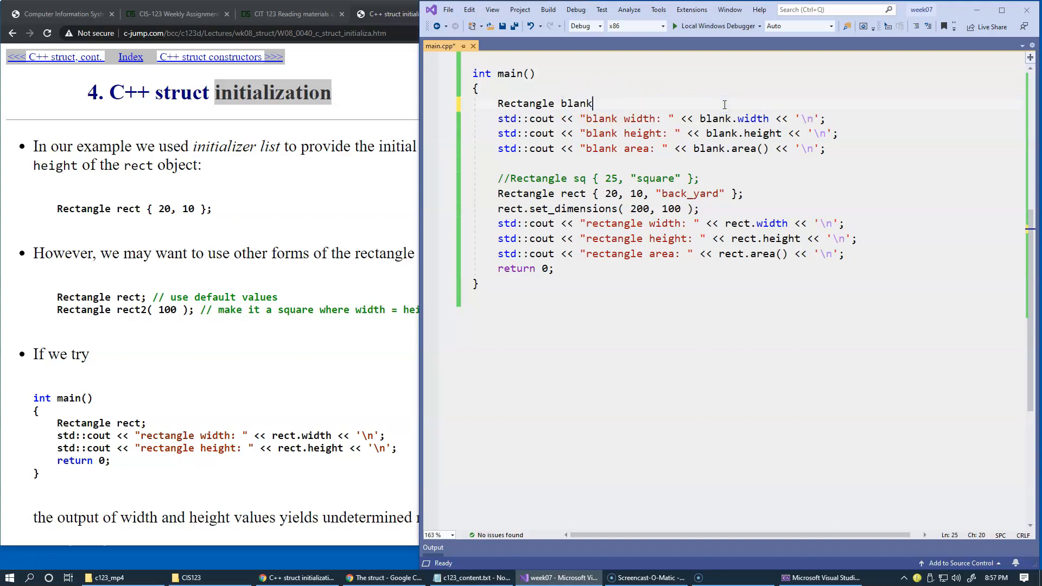
text(;)
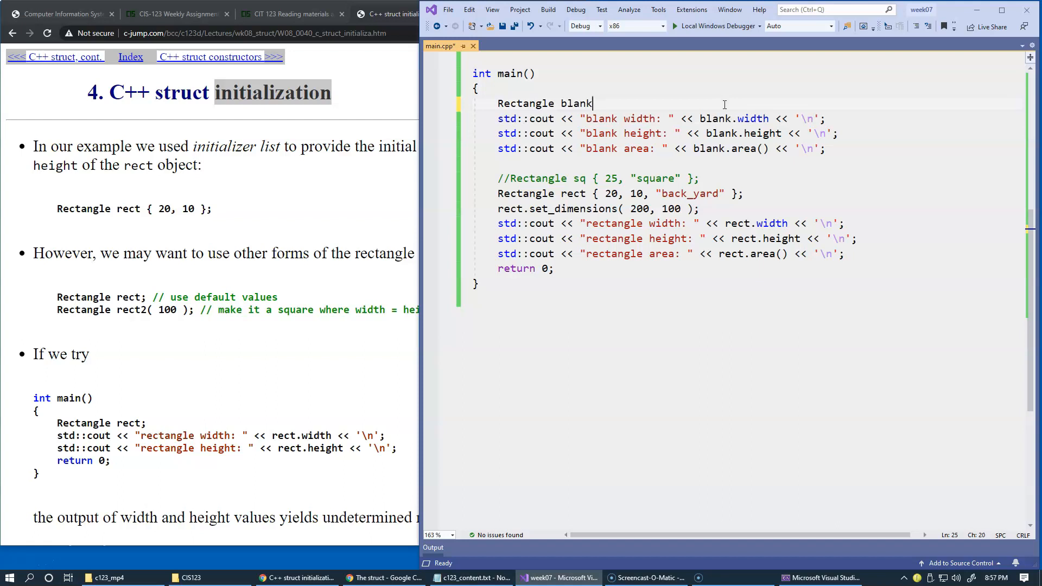
text({ 1, 1, "unit" };)
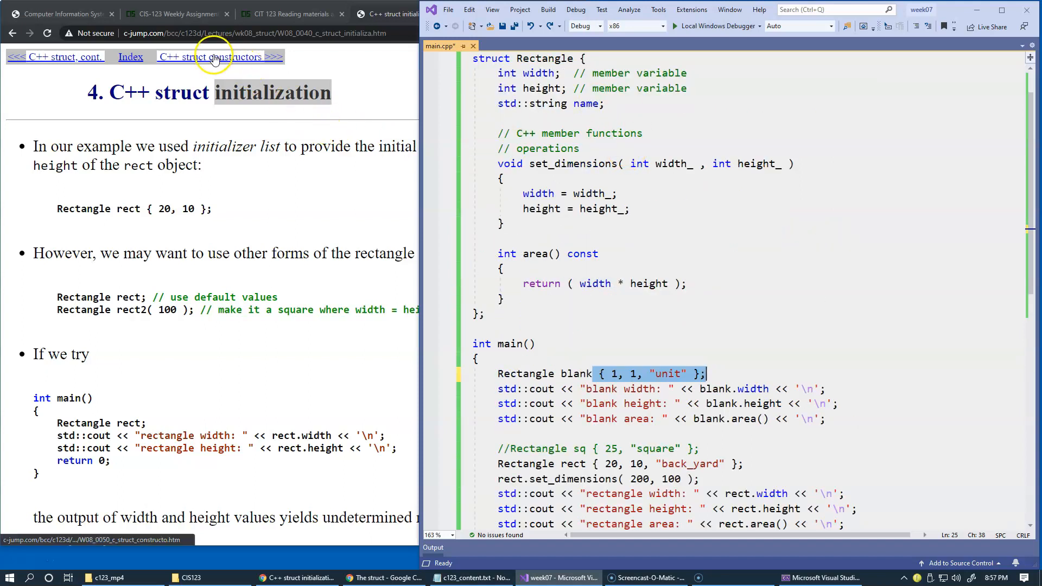
mouse_move(199, 61)
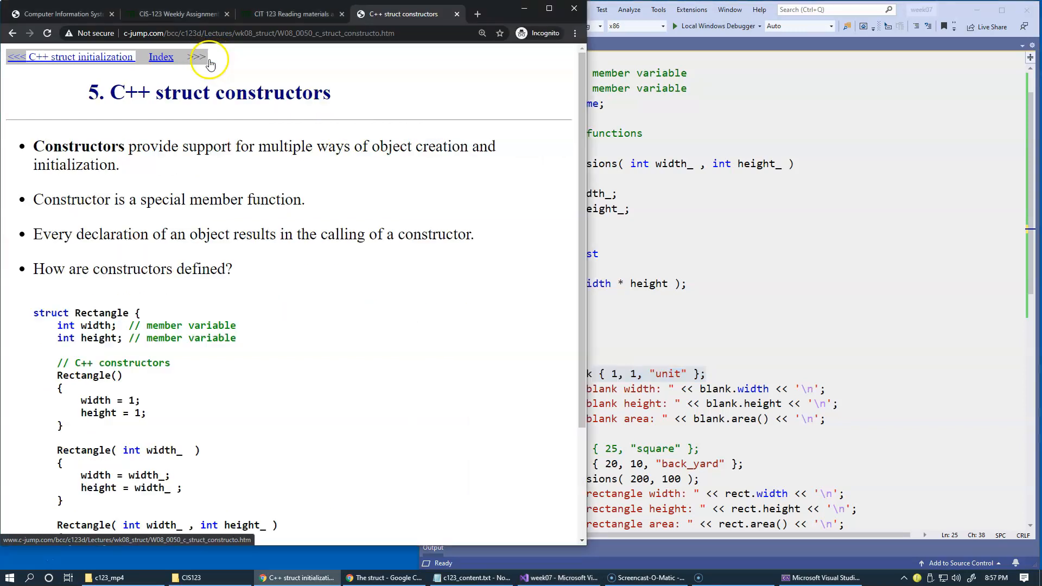
Step: Highlight 'constructors' in the lesson heading, then return to the Visual Studio editor
double_click(273, 92)
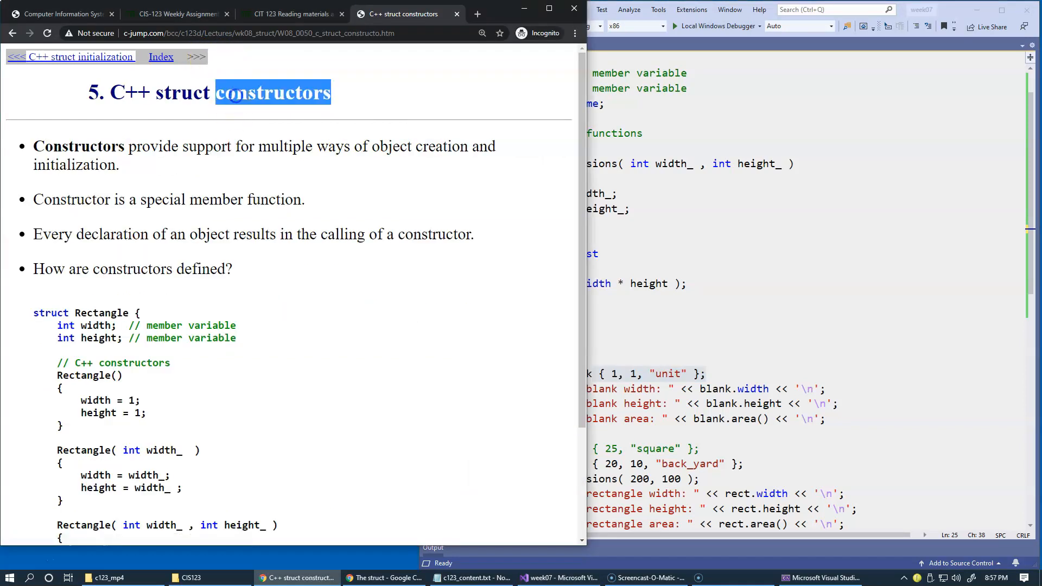
click(229, 193)
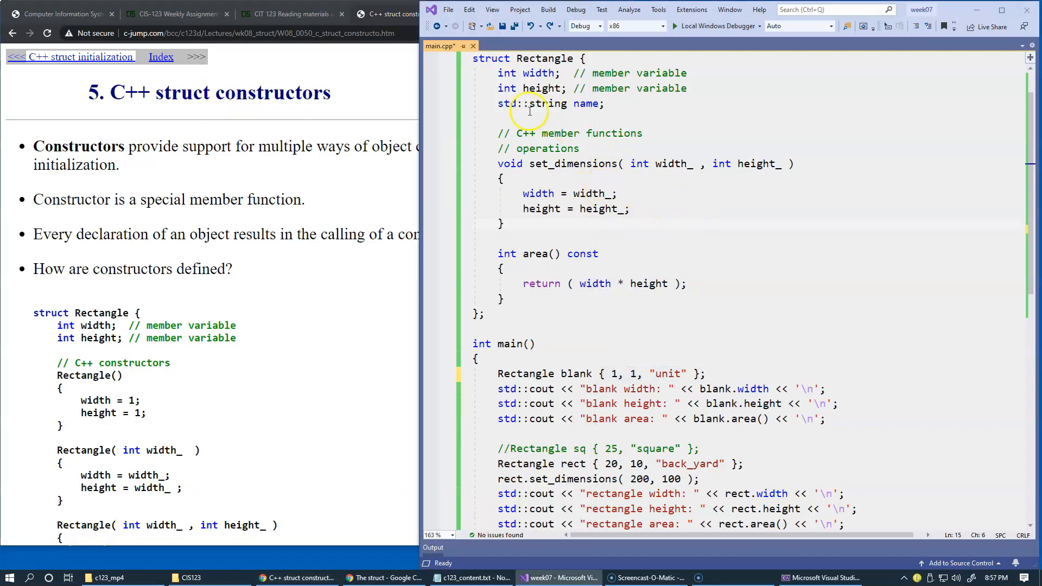
mouse_move(561, 168)
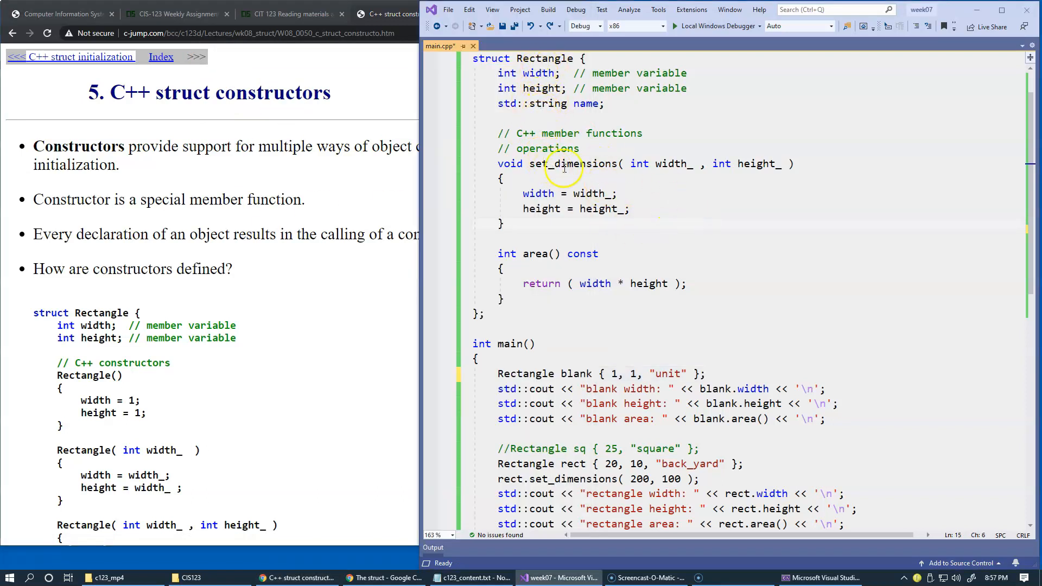